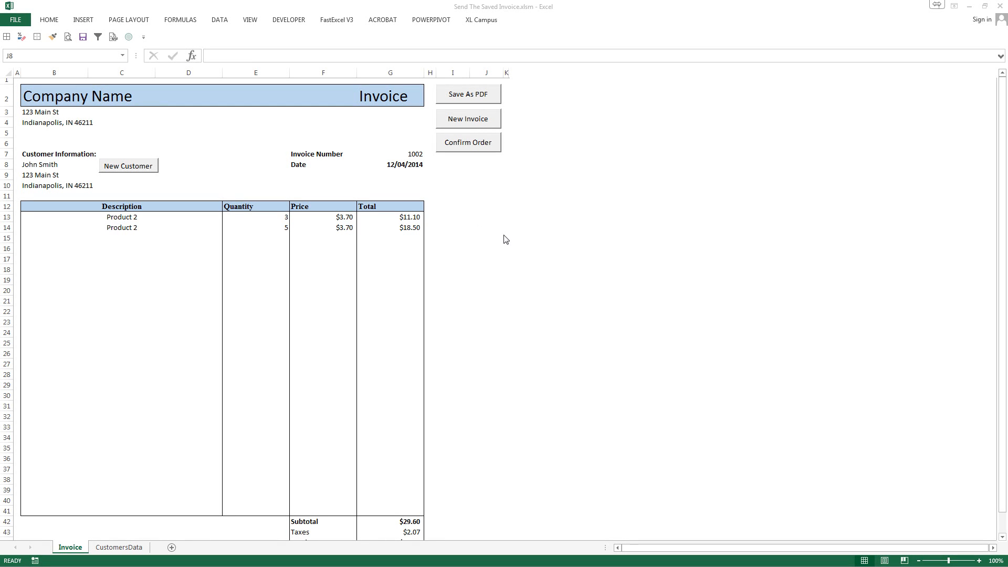
pyautogui.moveTo(517, 246)
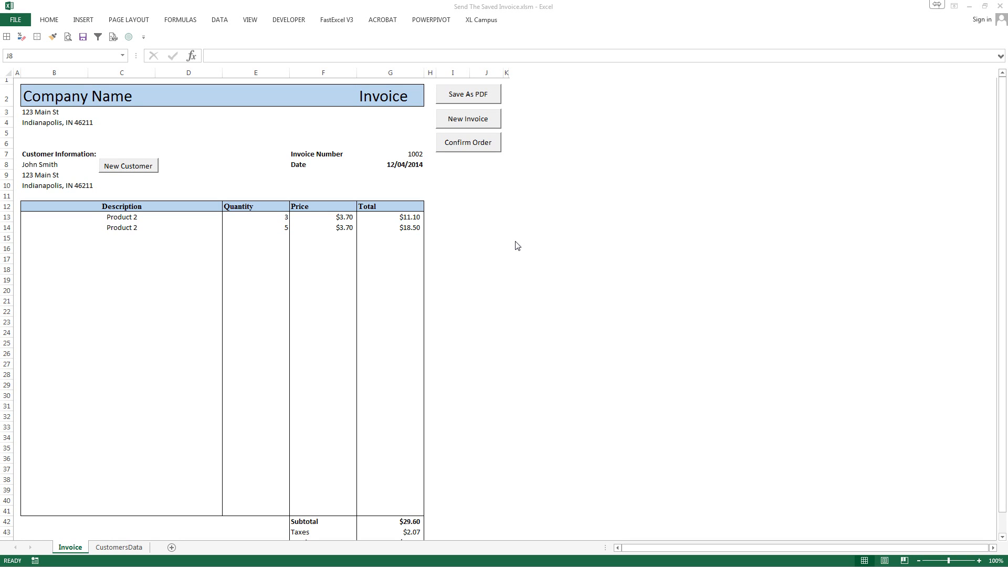
pyautogui.moveTo(391, 183)
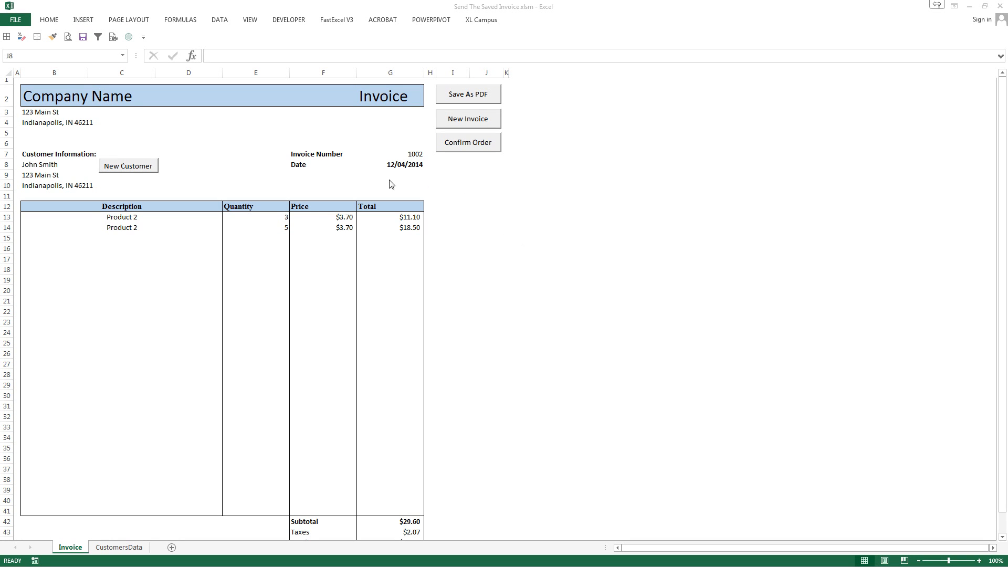
pyautogui.moveTo(441, 161)
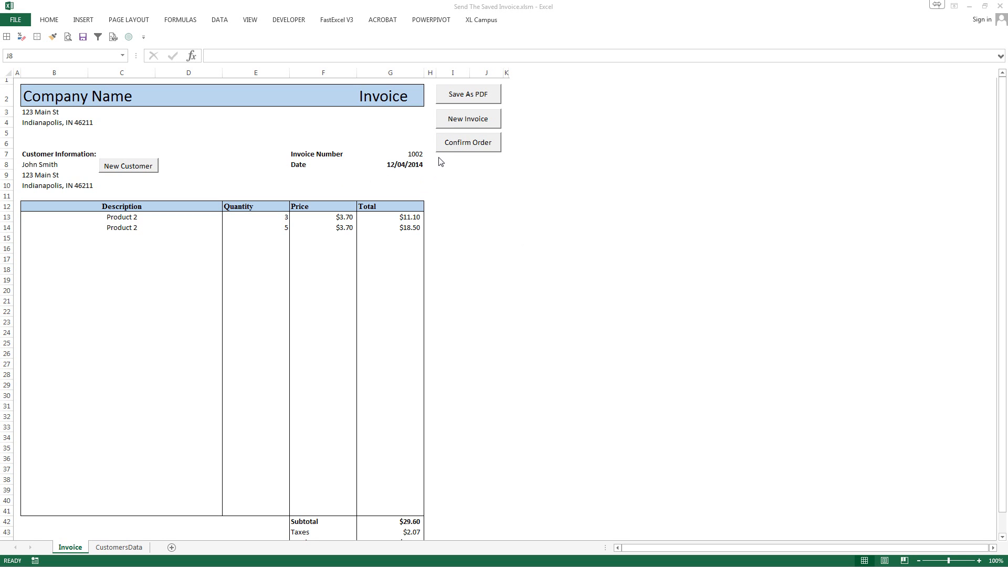
# Select a few cells beside the invoice buttons before bringing up the sheet's VBA code.
pyautogui.moveTo(440, 154); pyautogui.dragTo(496, 179)
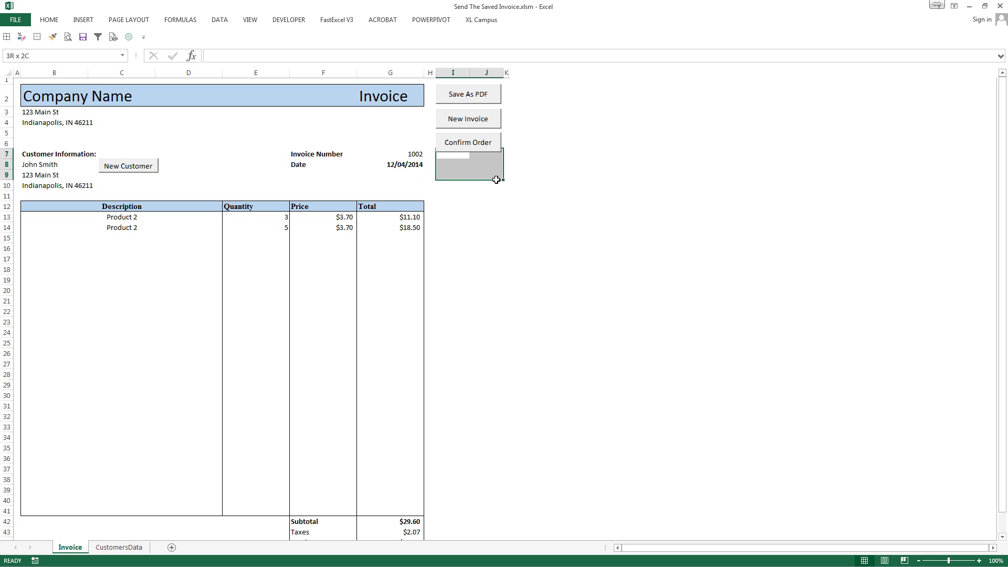
pyautogui.click(454, 167)
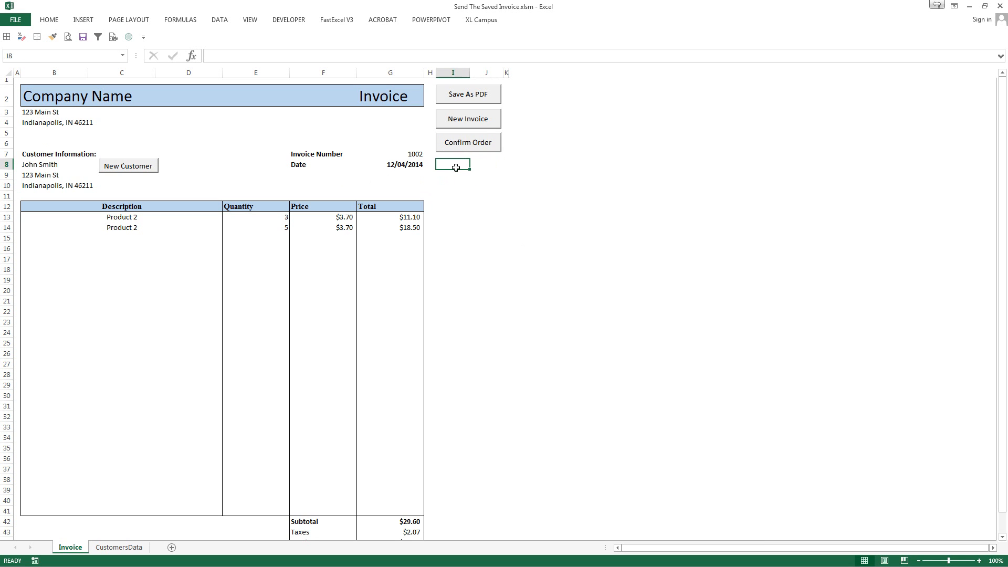
pyautogui.click(488, 166)
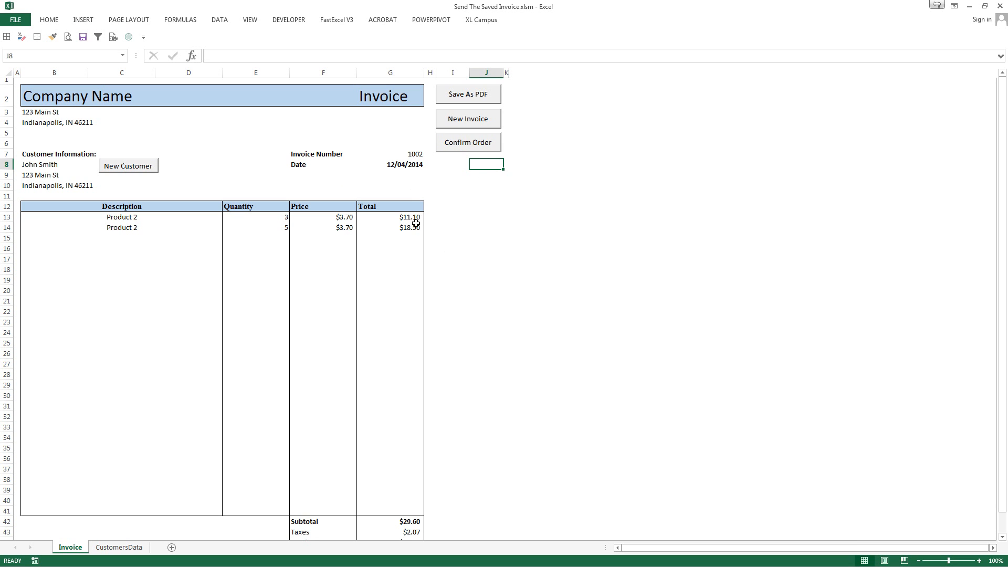
pyautogui.moveTo(404, 210)
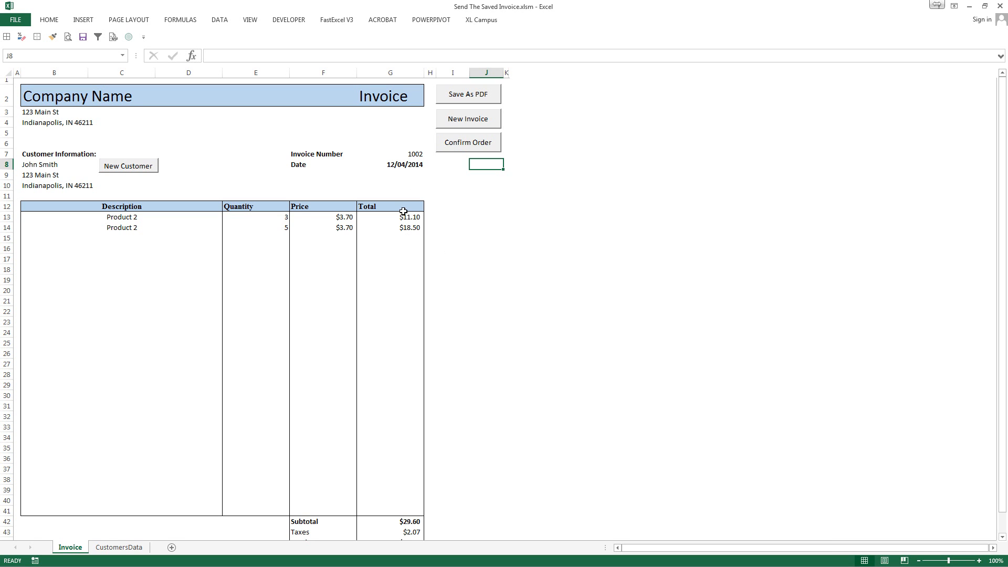
pyautogui.moveTo(435, 163)
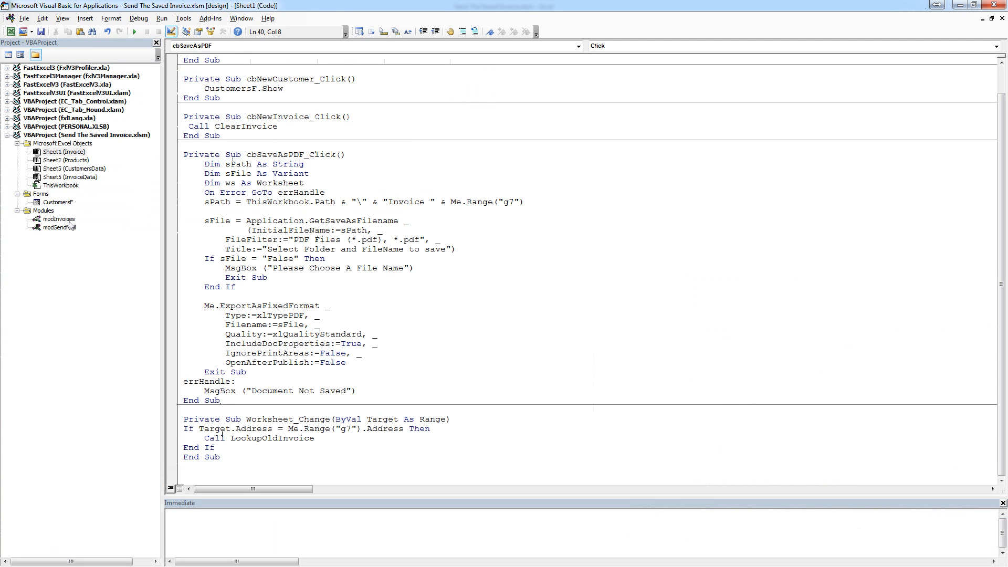
# Show the modSendMail code and confirm the Microsoft Outlook 15.0 Object Library reference.
pyautogui.click(55, 227)
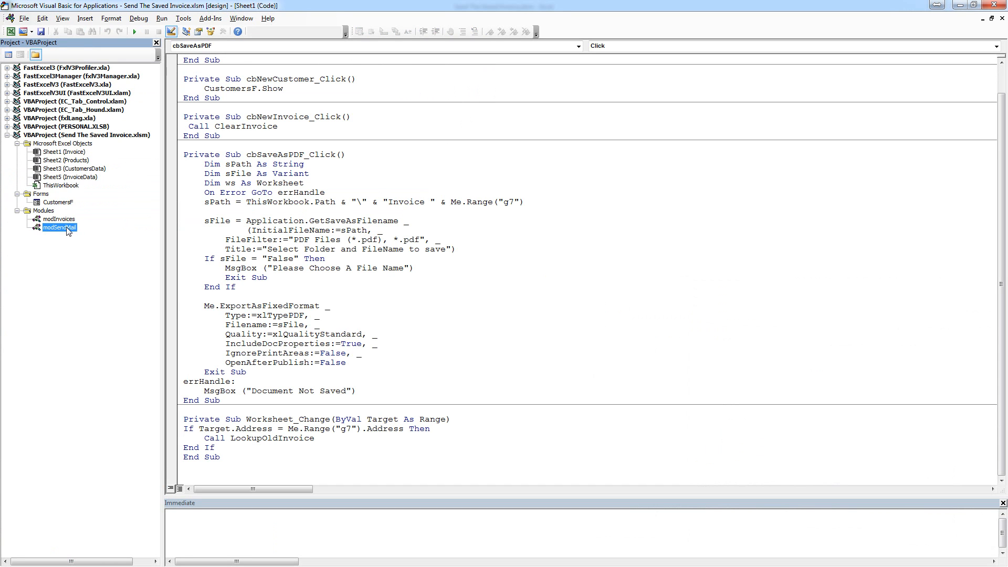
pyautogui.moveTo(59, 235)
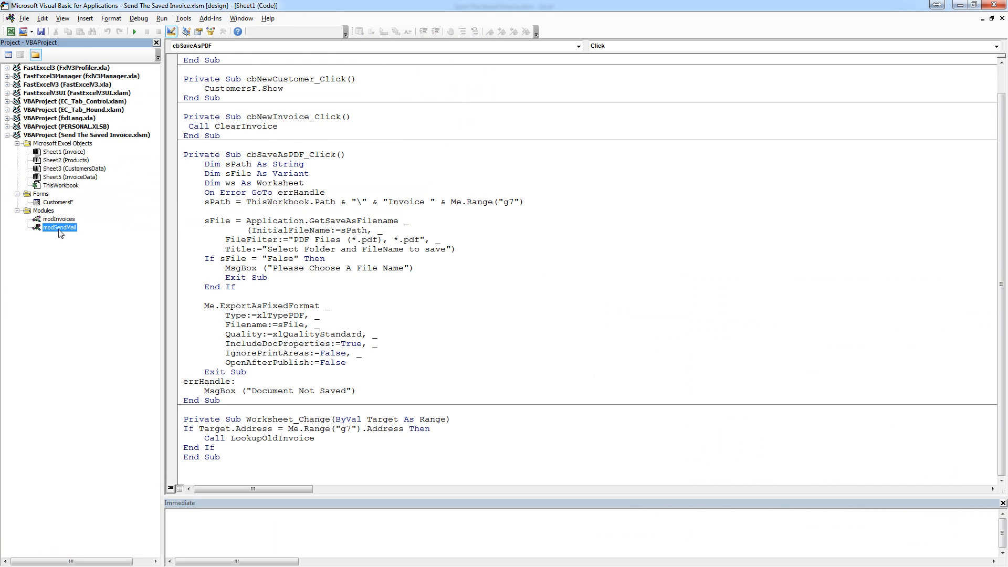
pyautogui.doubleClick(58, 227)
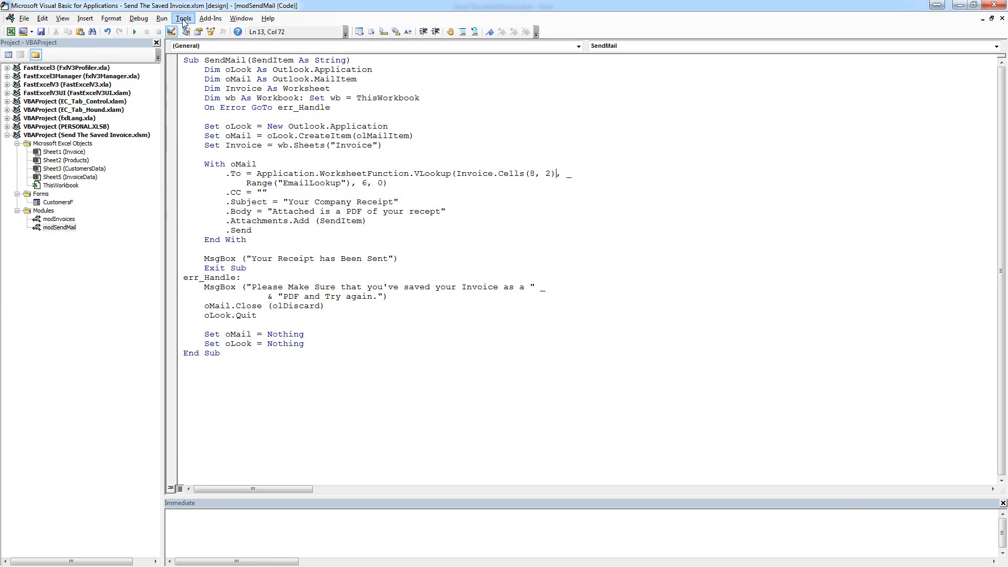
pyautogui.click(183, 18)
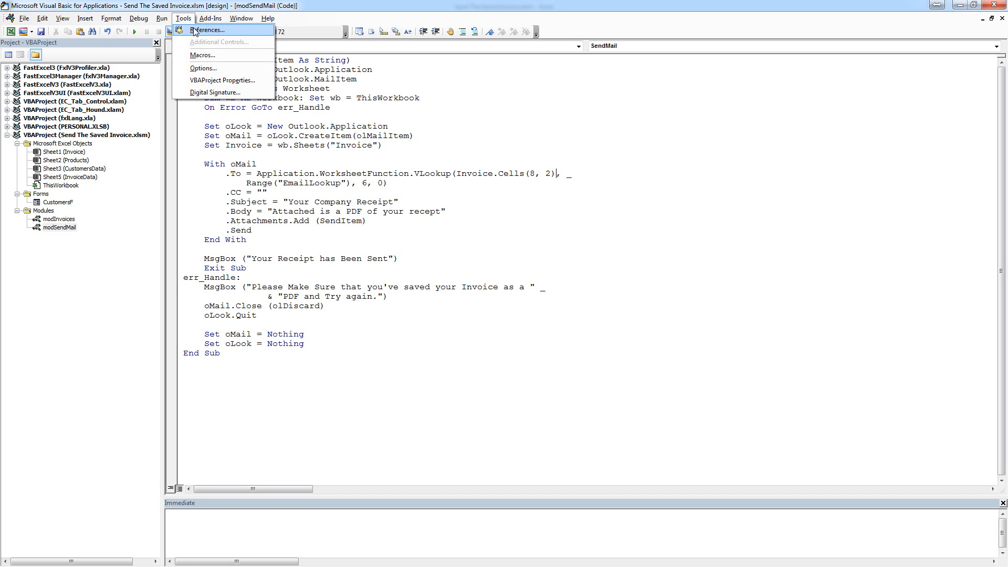
pyautogui.click(209, 29)
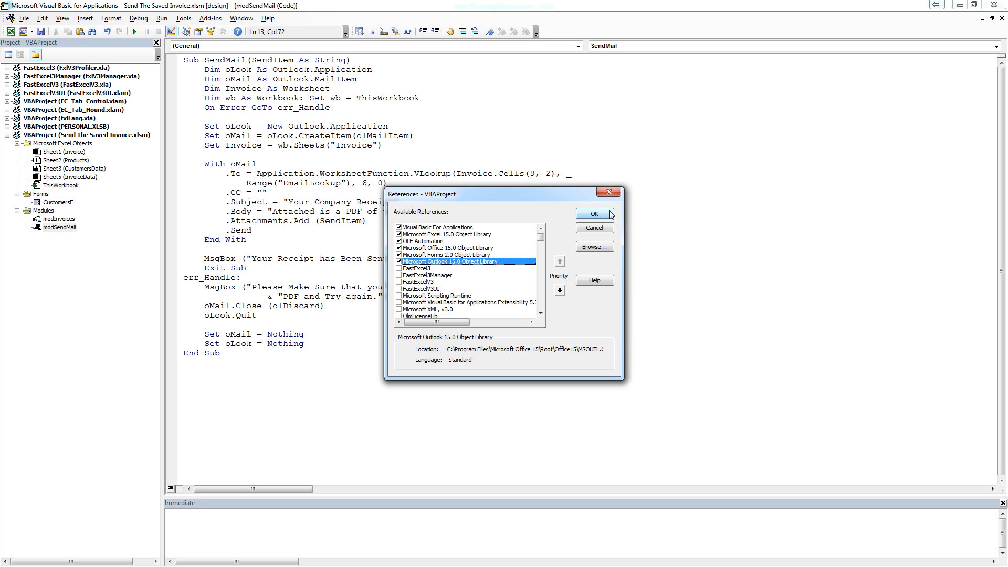
pyautogui.click(593, 214)
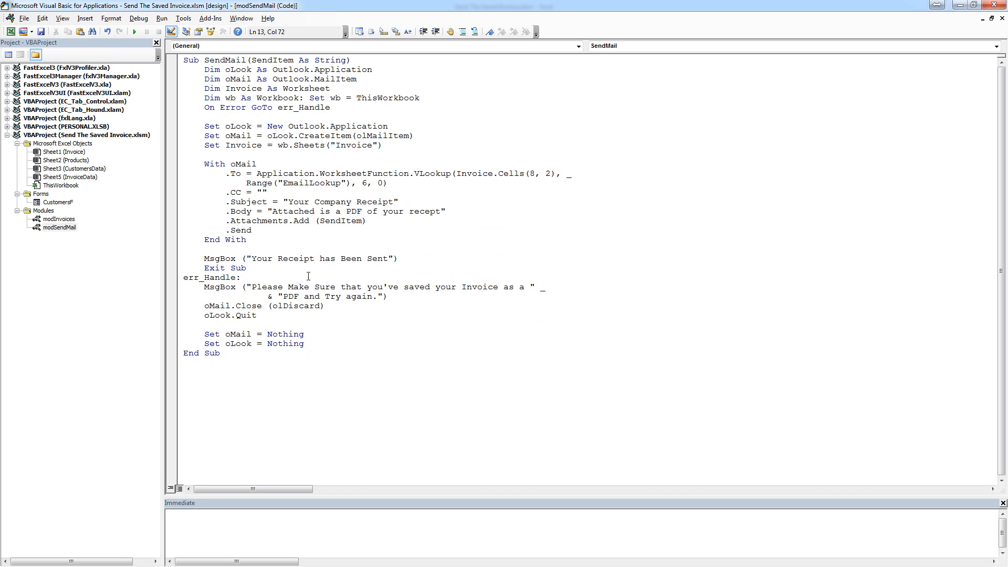
pyautogui.click(560, 173)
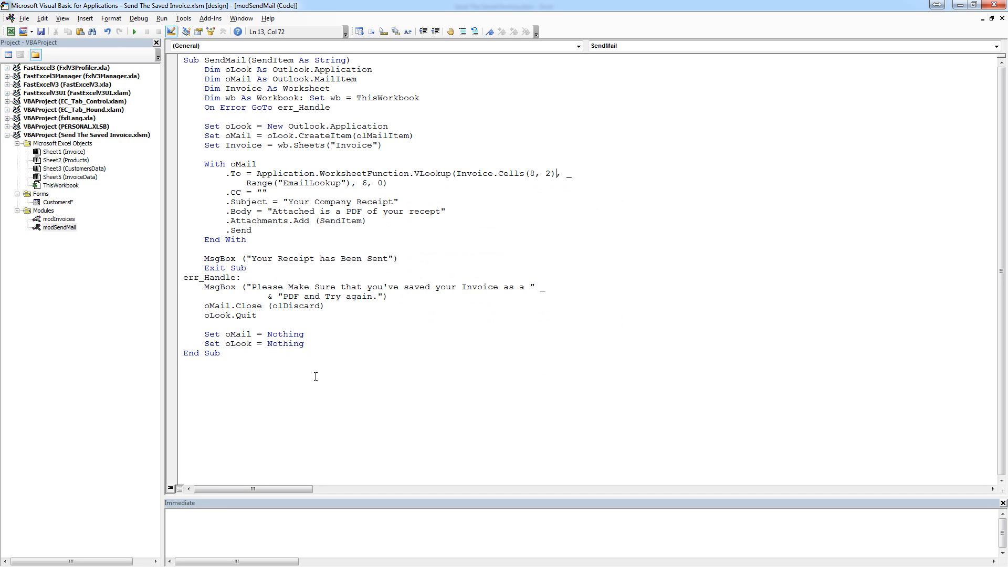
pyautogui.moveTo(312, 361)
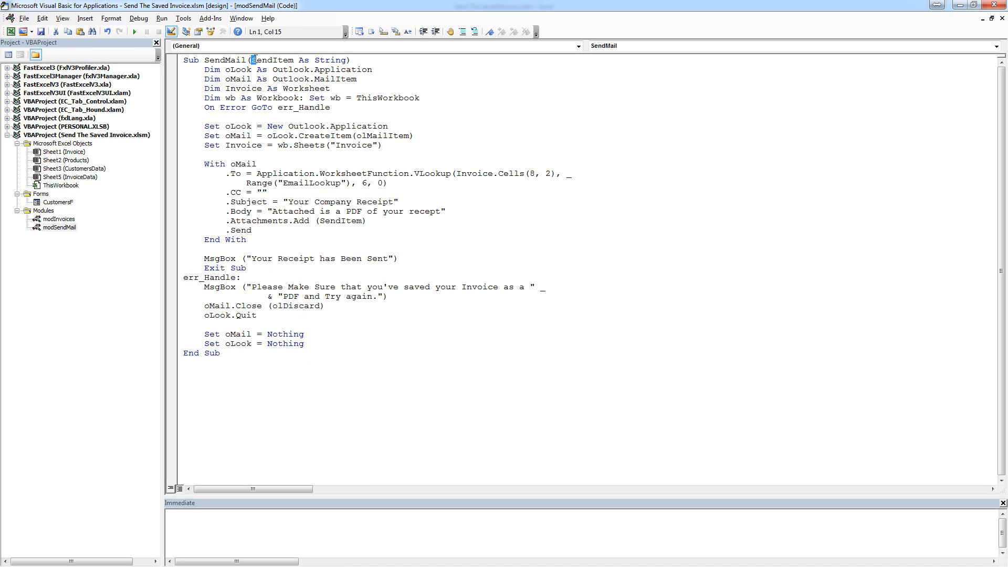
pyautogui.doubleClick(272, 60)
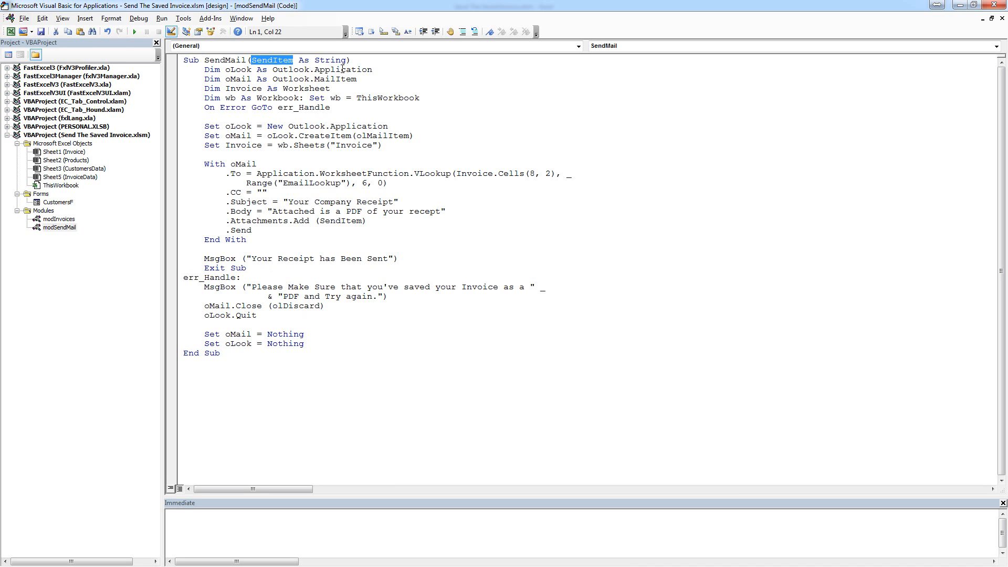
pyautogui.click(268, 164)
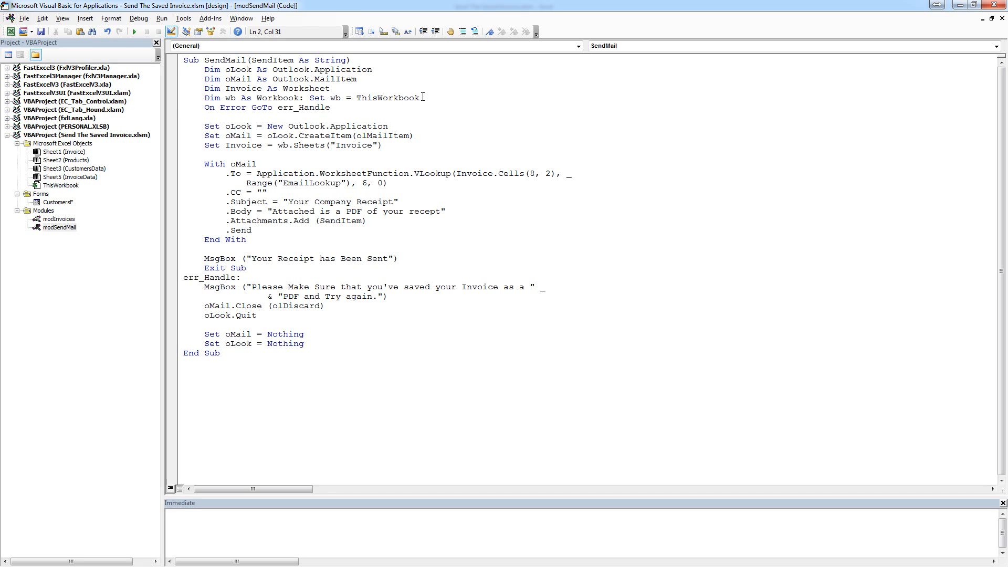
# Highlight ThisWorkbook and the CreateItem call while reviewing the SendMail routine.
pyautogui.doubleClick(387, 97)
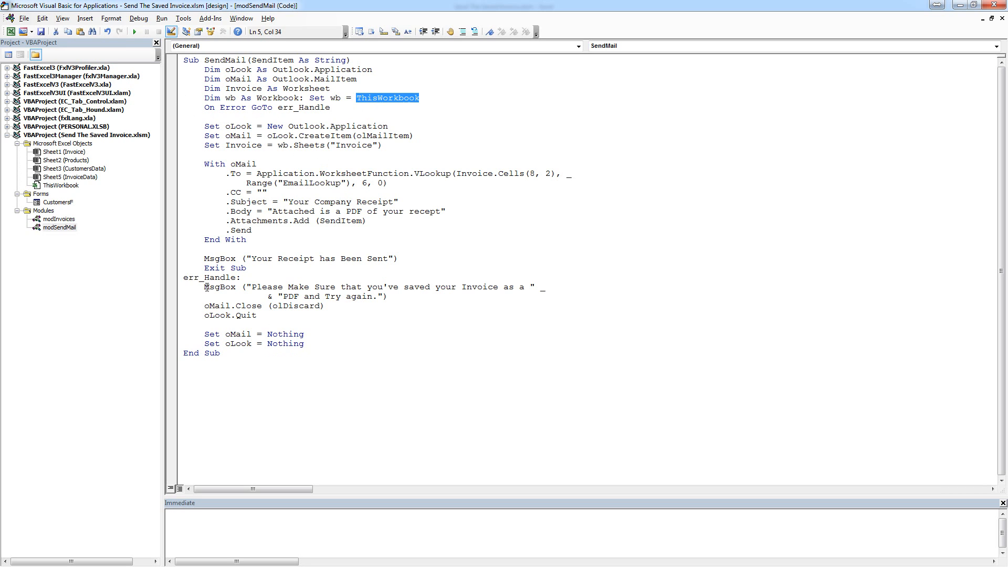
pyautogui.moveTo(464, 287)
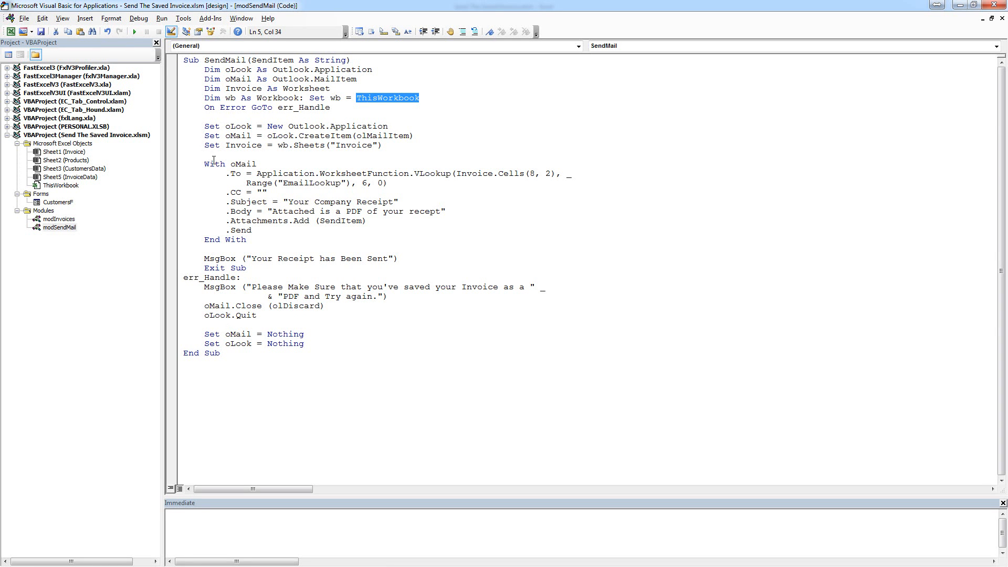
pyautogui.moveTo(319, 145)
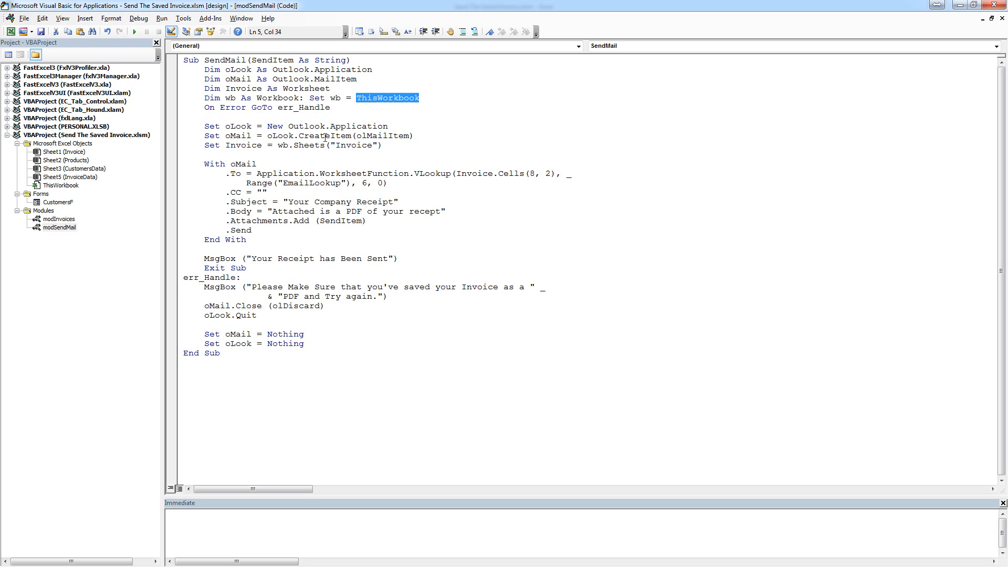
pyautogui.doubleClick(315, 135)
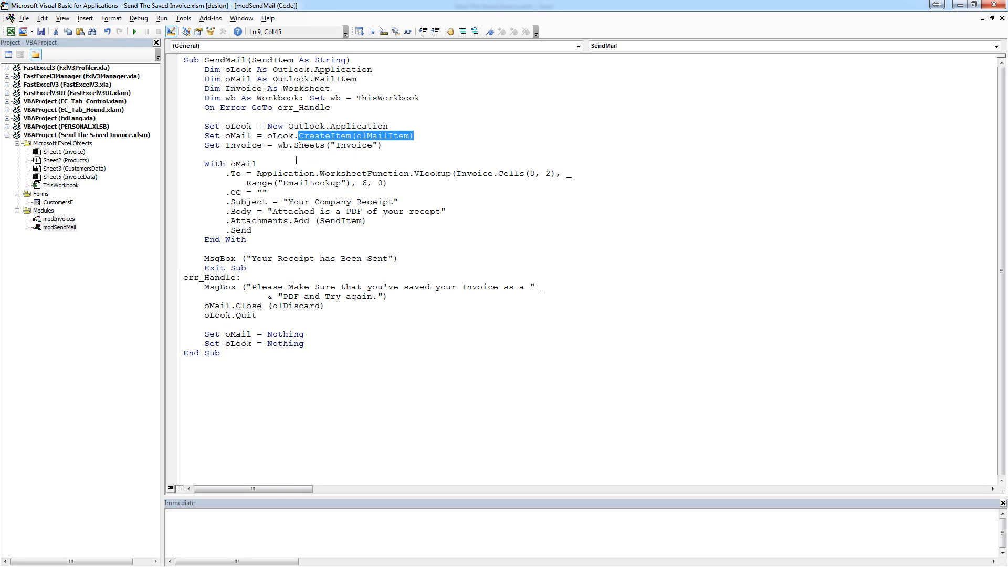
pyautogui.moveTo(342, 145)
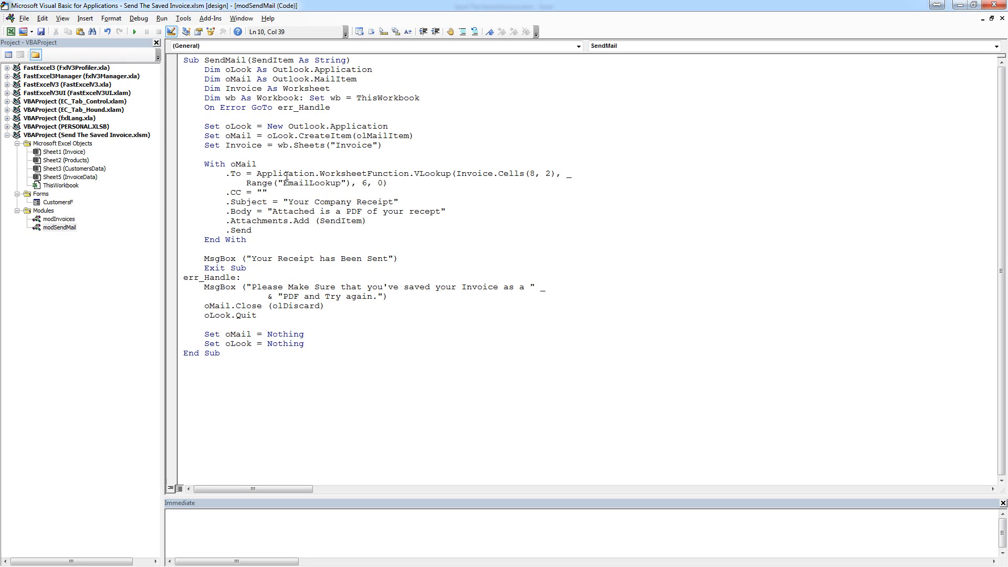
pyautogui.moveTo(911, 541)
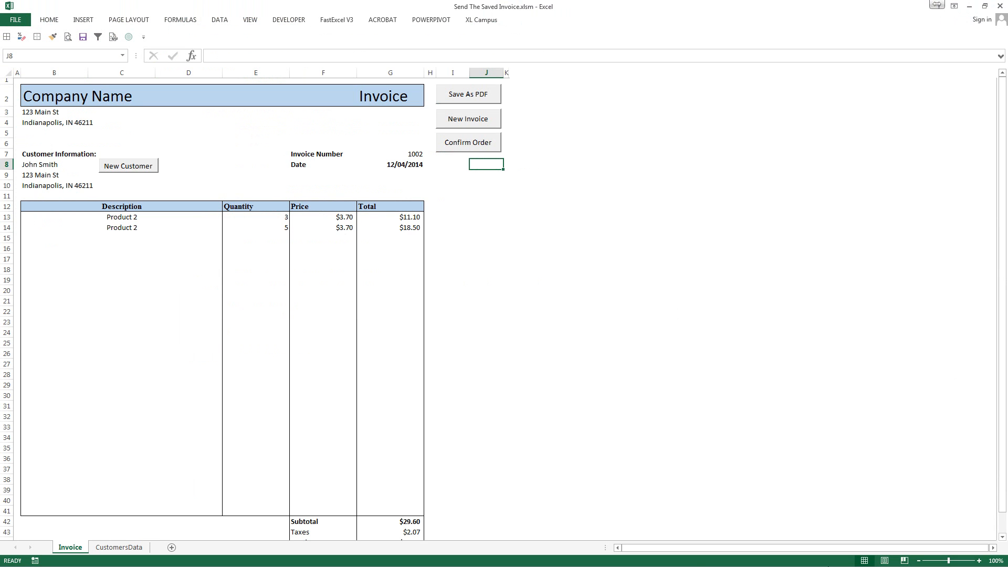
# View the customer name and email records on CustomersData, then return to the Invoice sheet.
pyautogui.click(118, 547)
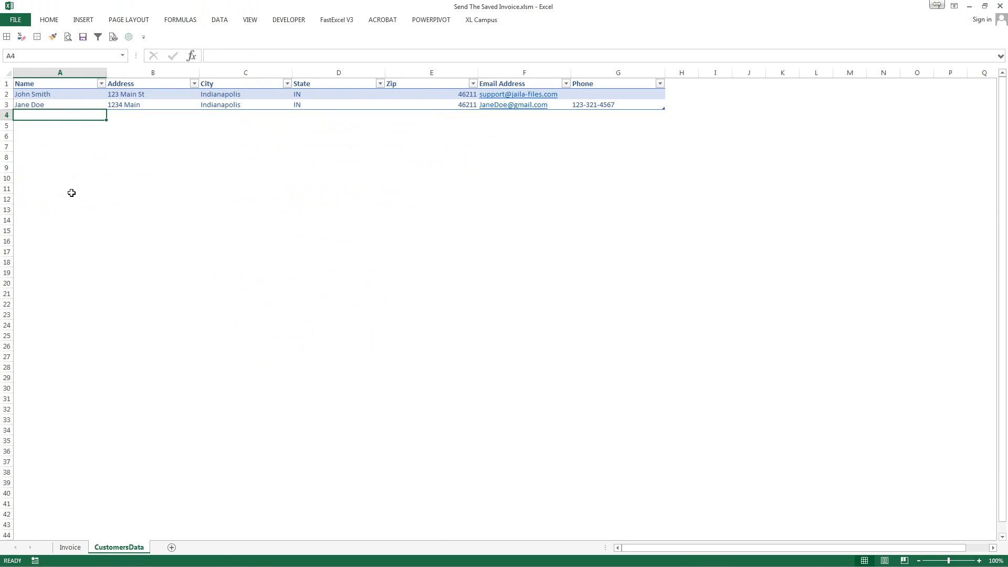
pyautogui.click(121, 54)
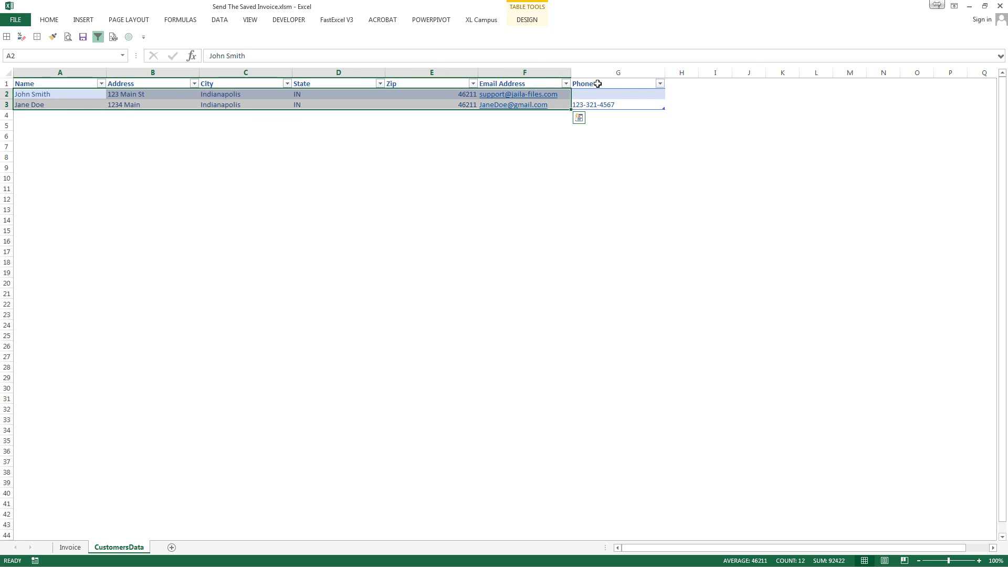
pyautogui.moveTo(509, 177)
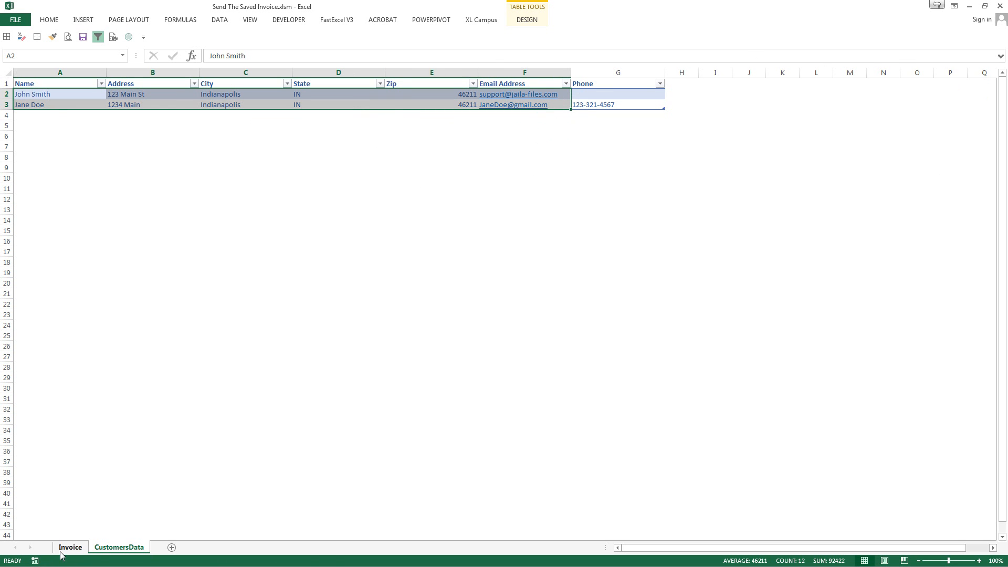
pyautogui.click(69, 546)
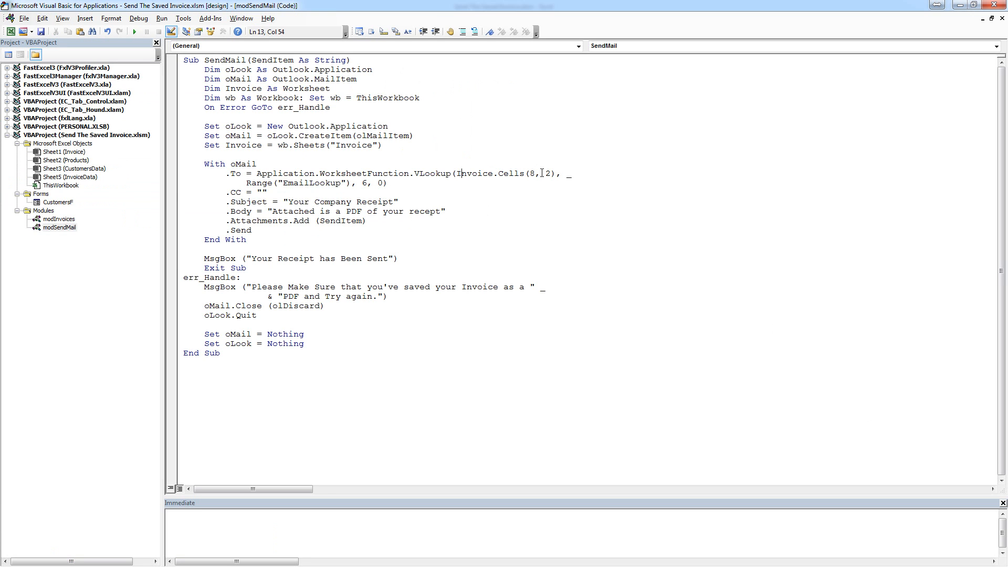
pyautogui.moveTo(458, 173); pyautogui.dragTo(559, 173)
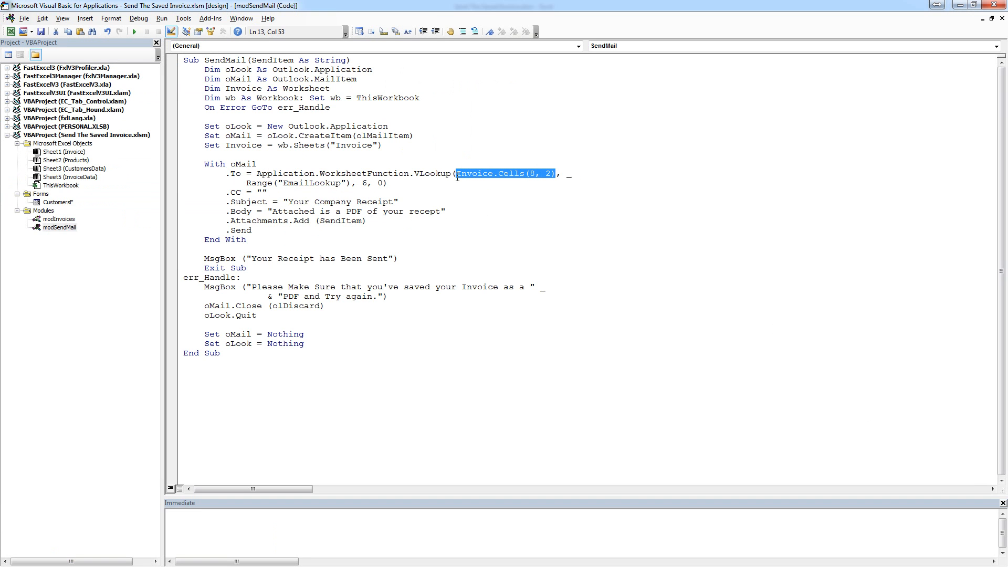
pyautogui.moveTo(376, 216)
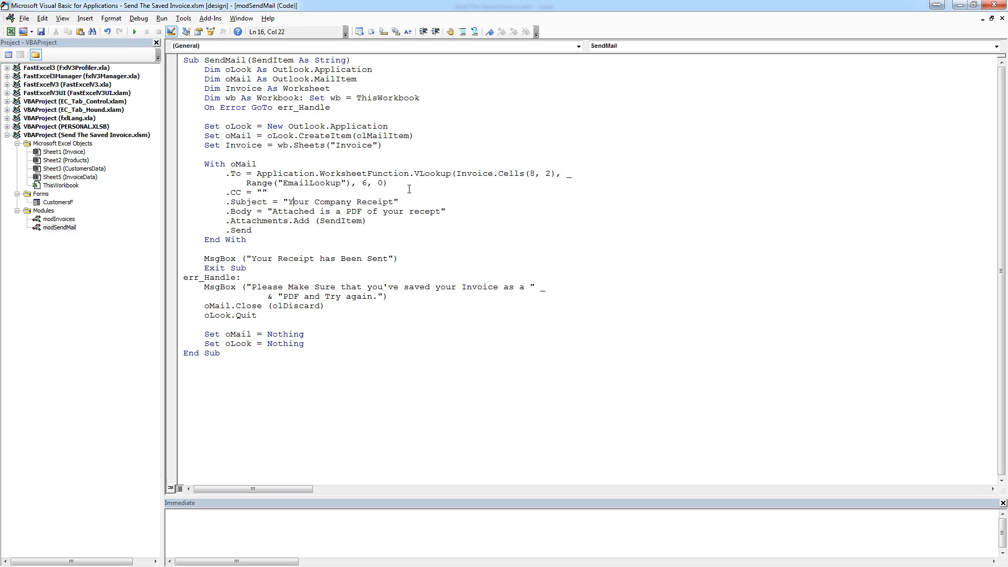
pyautogui.moveTo(415, 220)
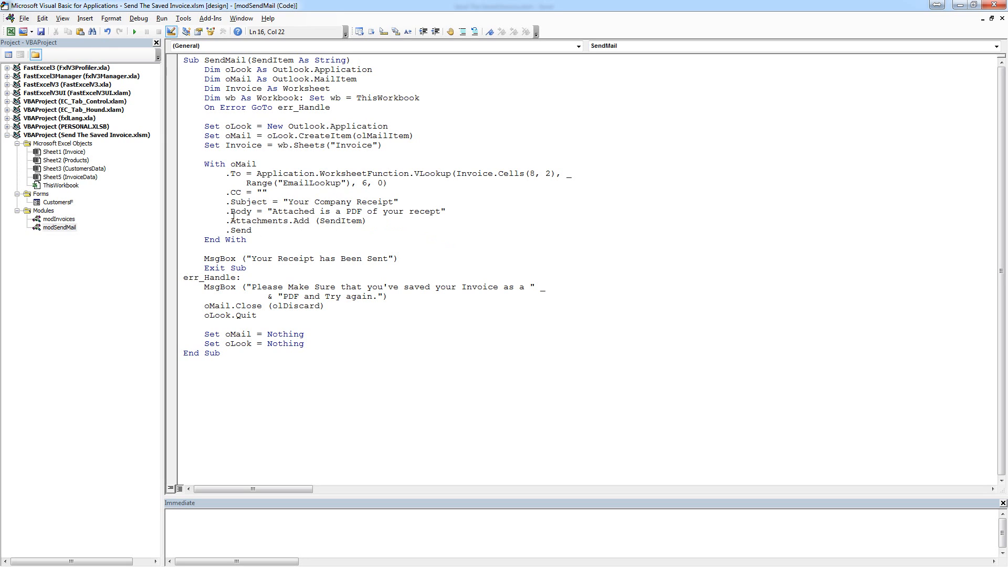
pyautogui.moveTo(338, 220)
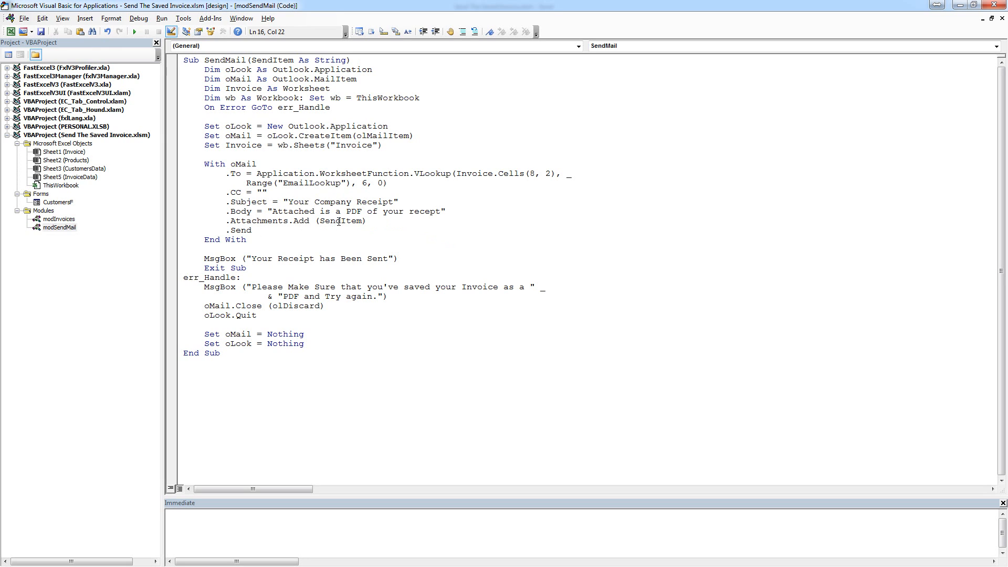
pyautogui.doubleClick(341, 220)
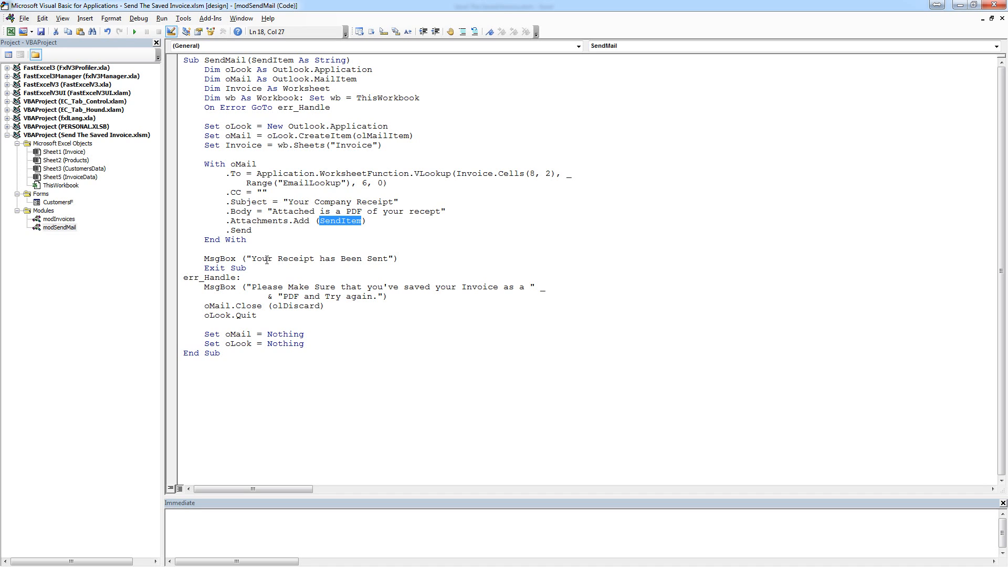
pyautogui.moveTo(92, 178)
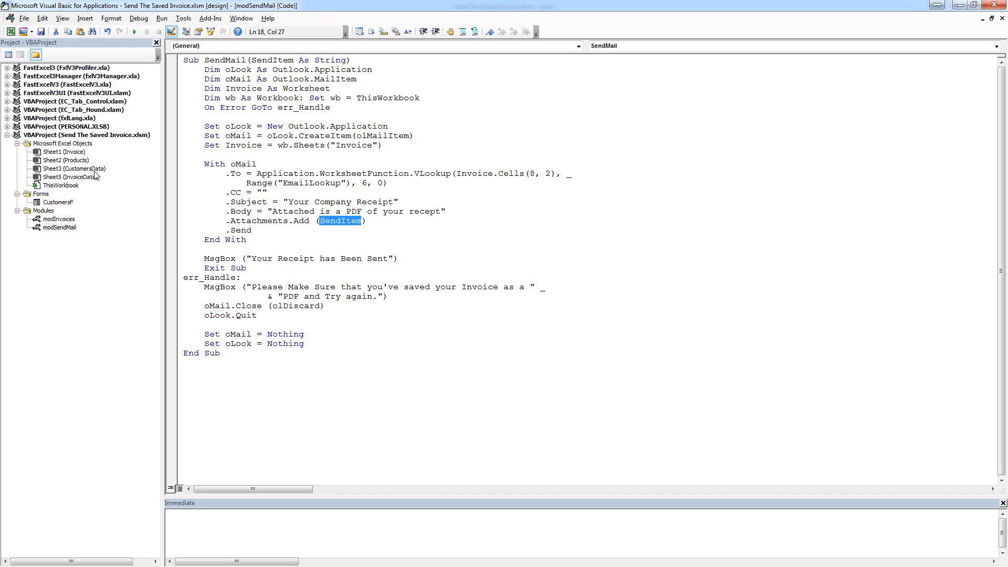
pyautogui.moveTo(86, 141)
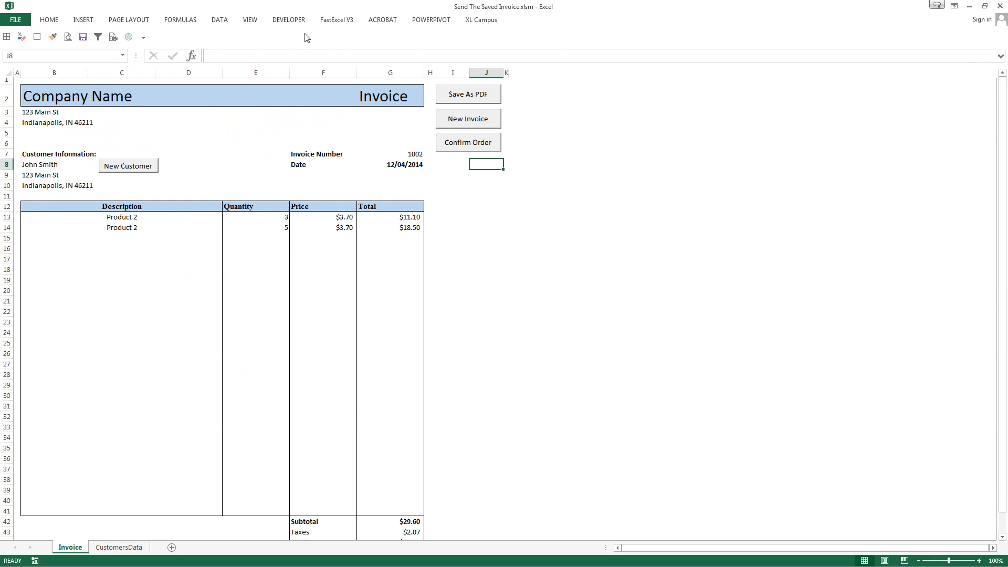
pyautogui.moveTo(267, 28)
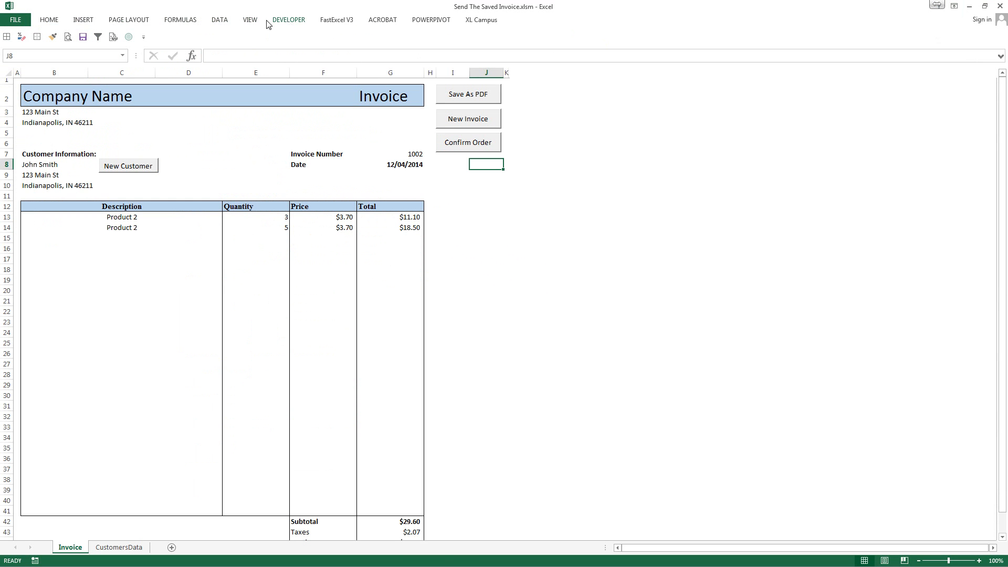
pyautogui.moveTo(250, 23)
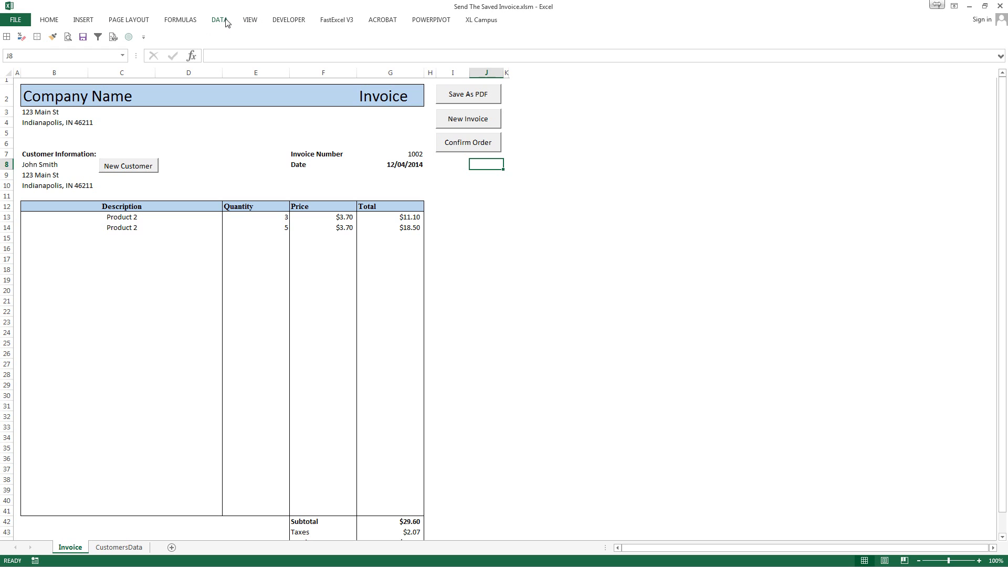
# Insert an ActiveX command button below the Confirm Order button via Developer > Insert.
pyautogui.click(218, 19)
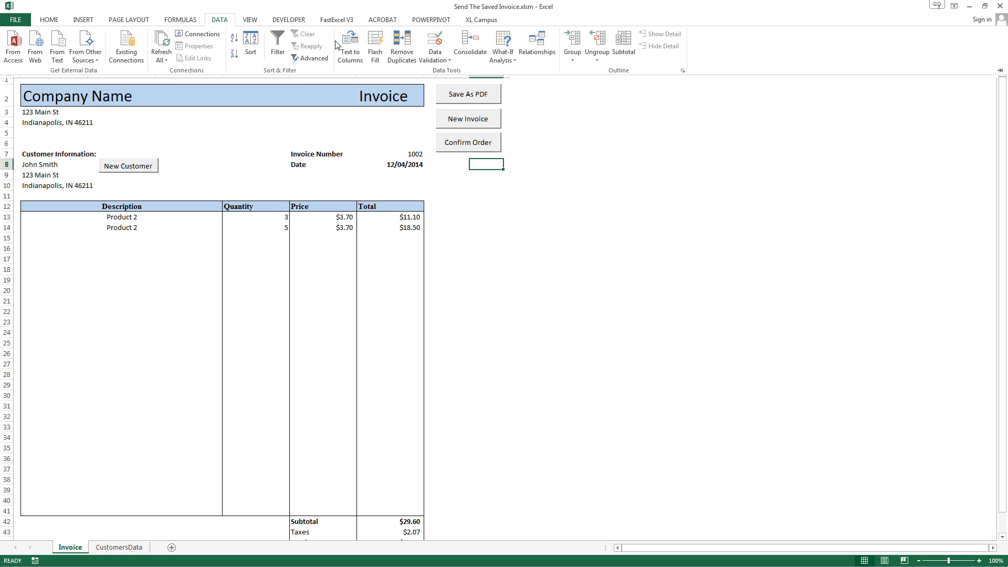
pyautogui.moveTo(298, 55)
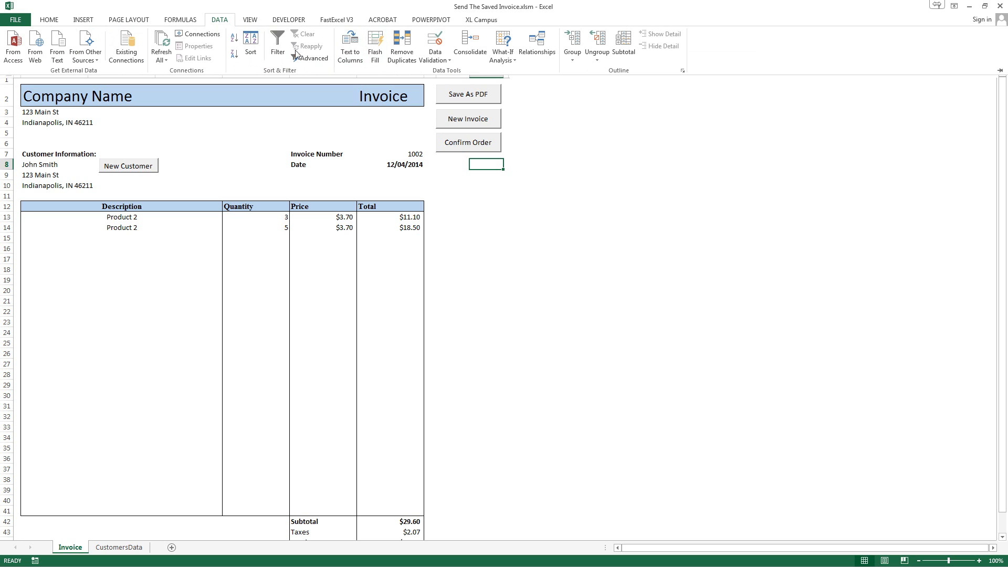
pyautogui.click(193, 44)
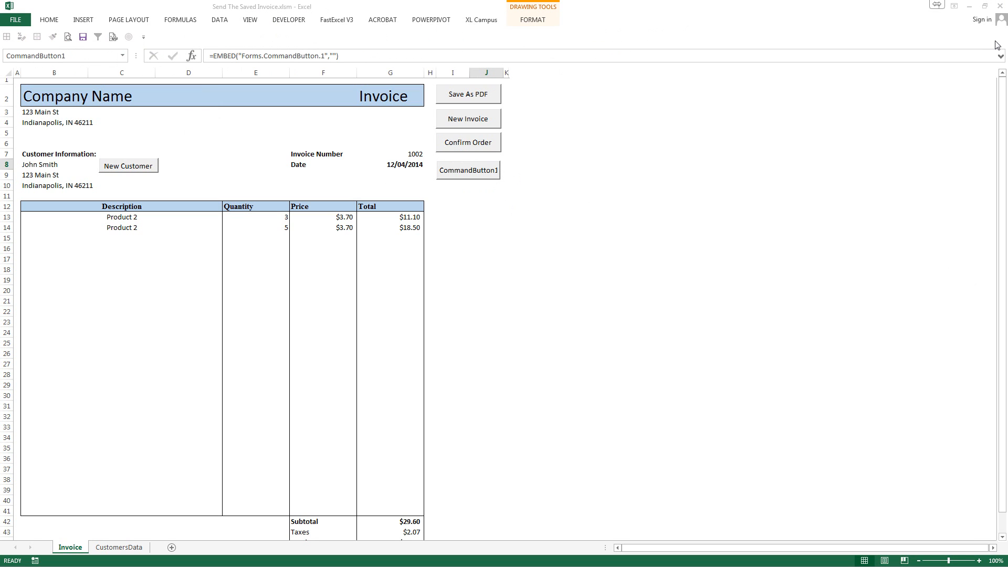
pyautogui.moveTo(573, 242)
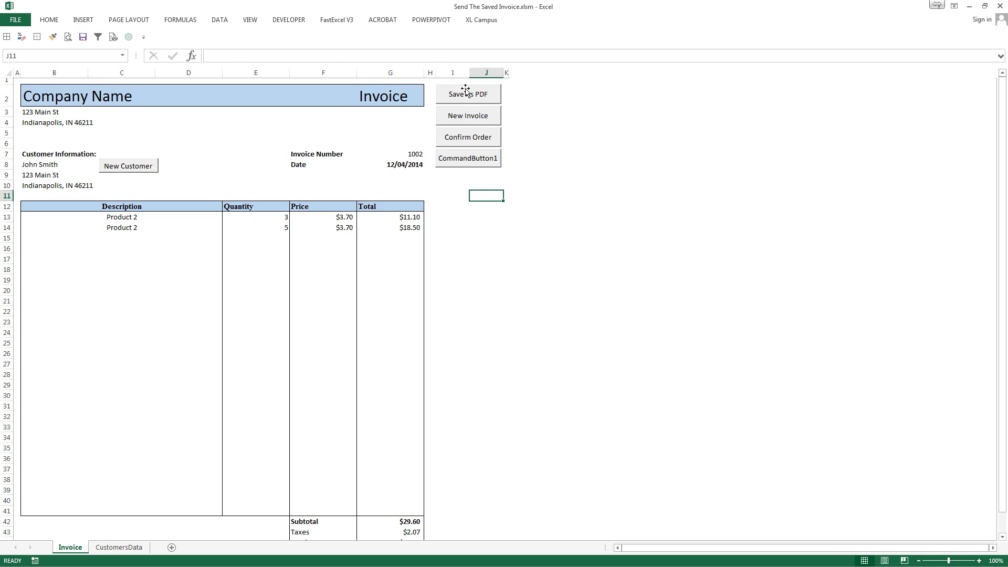
# Name the new button cbSendInvoice and set PrintObject to False in its Properties.
pyautogui.rightClick(466, 157)
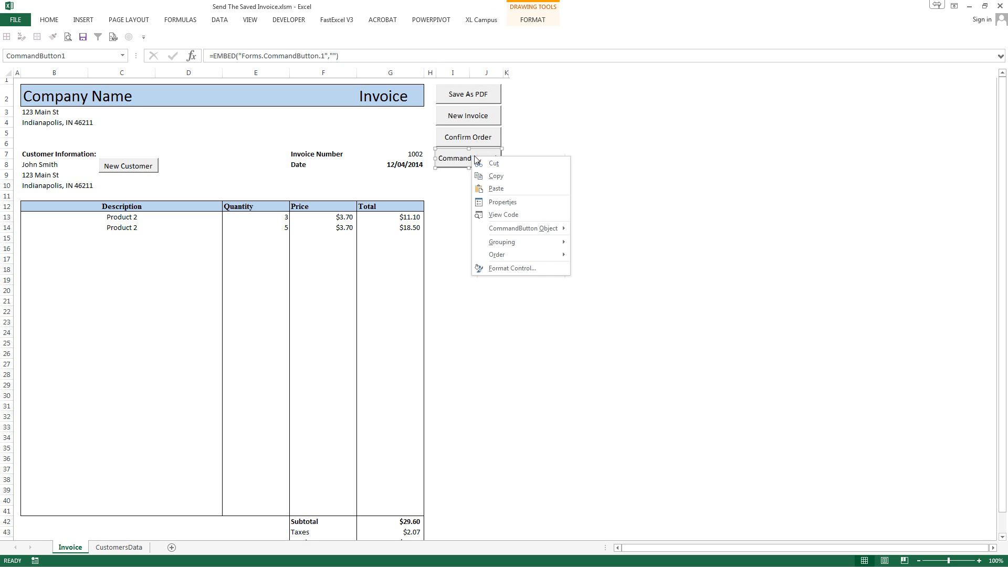
pyautogui.click(502, 202)
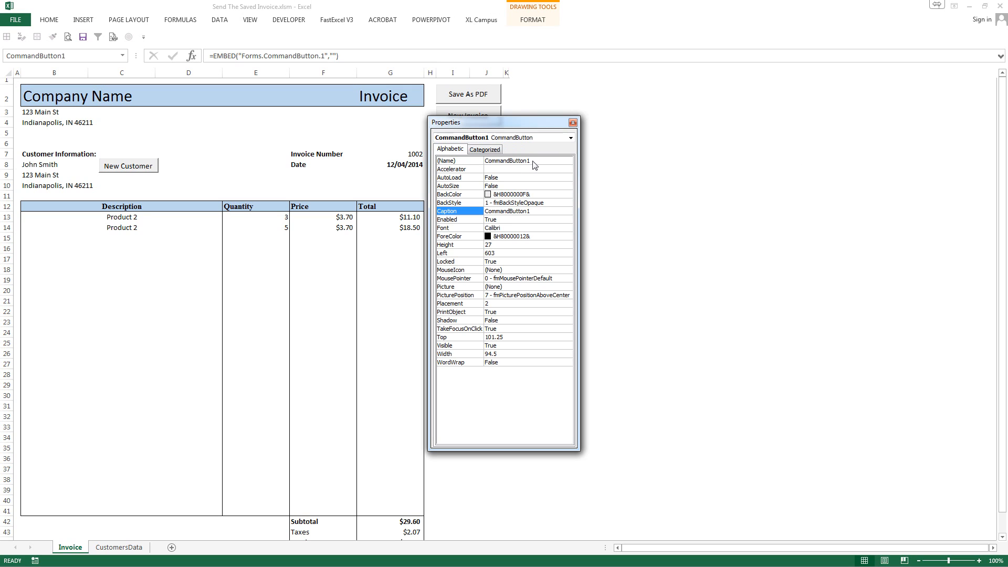
pyautogui.write('cbSendInvo')
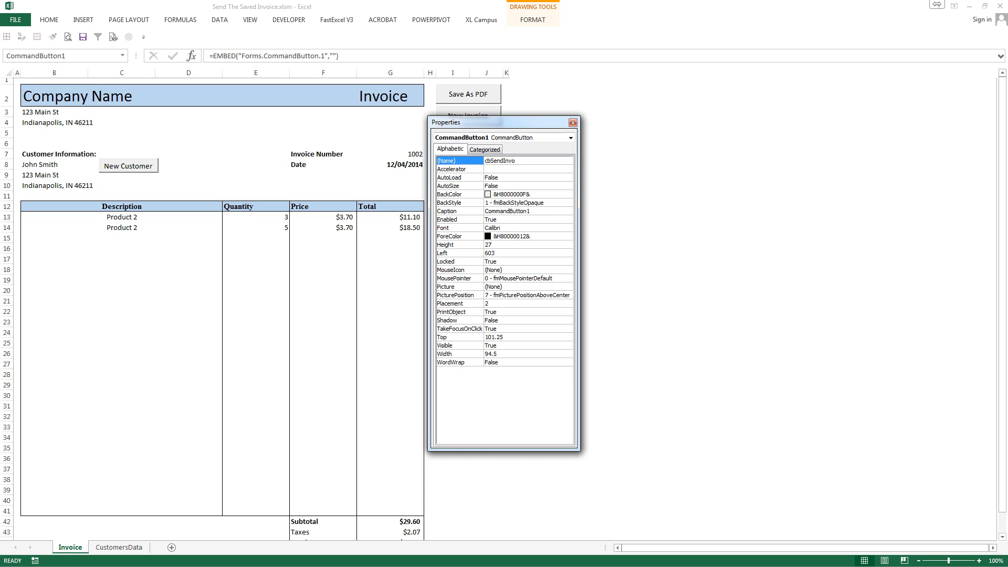
pyautogui.write('ice')
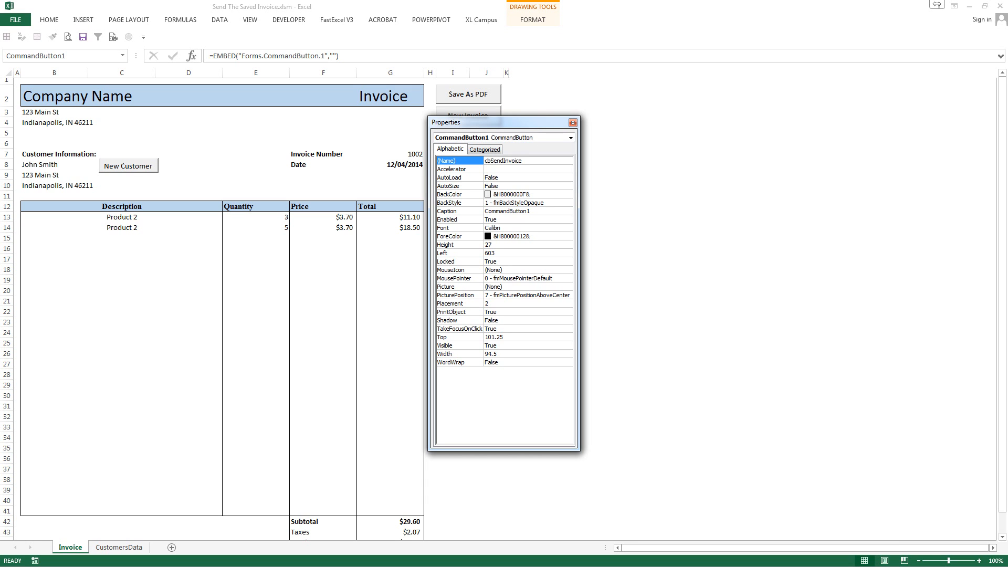
pyautogui.click(528, 159)
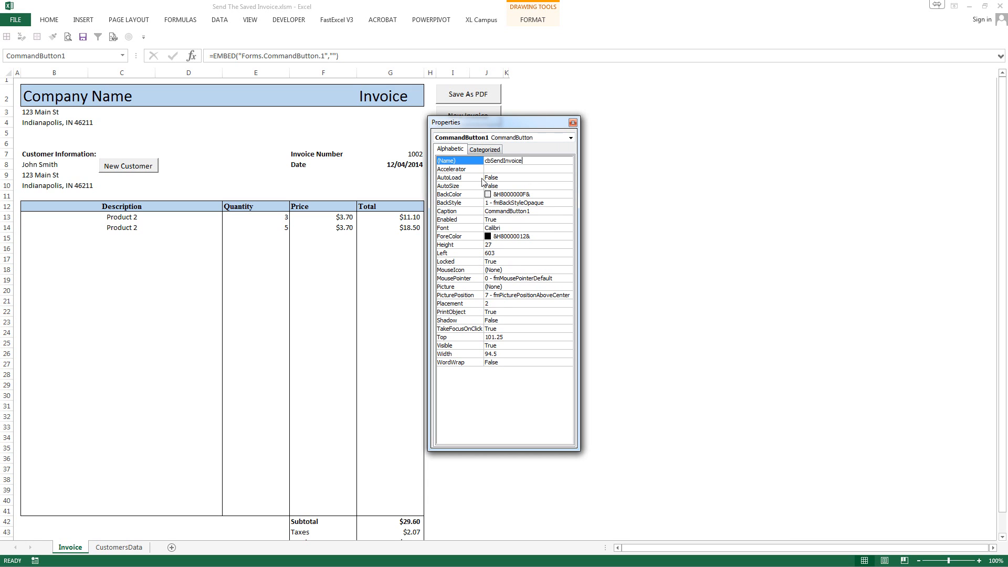
pyautogui.click(460, 286)
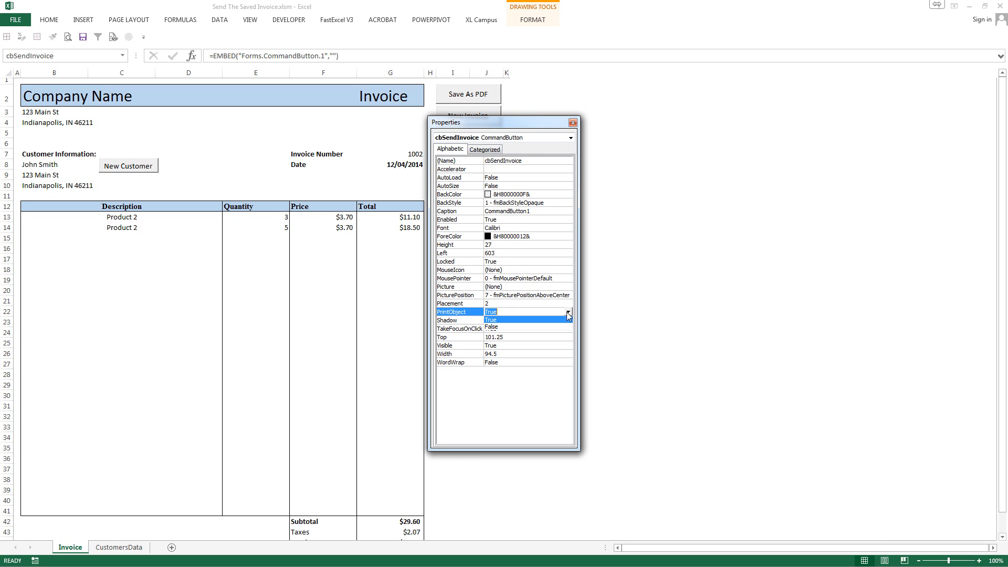
pyautogui.click(491, 328)
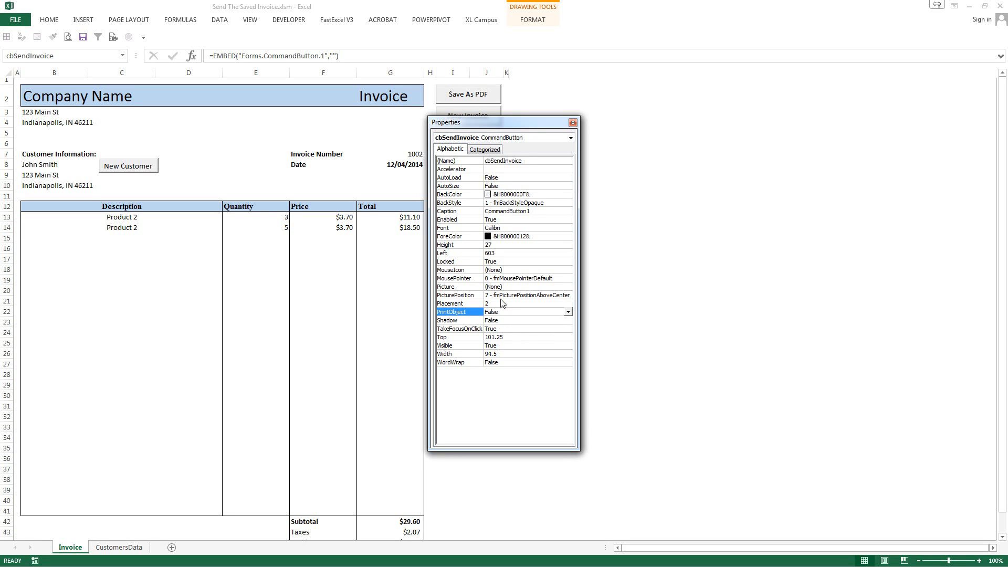
pyautogui.moveTo(494, 215)
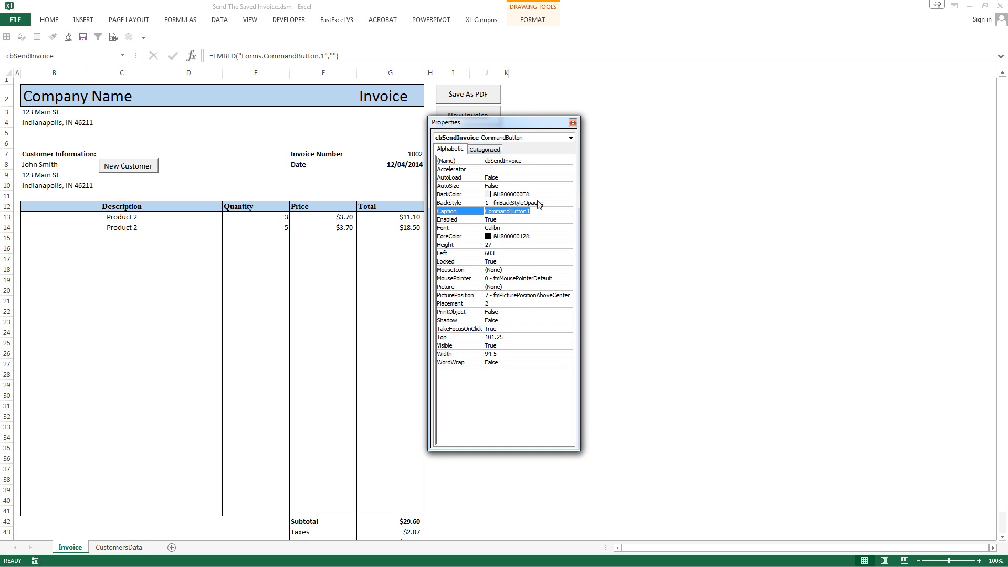
# Set the button's Caption to Email Invoice and close the Properties window.
pyautogui.write('email')
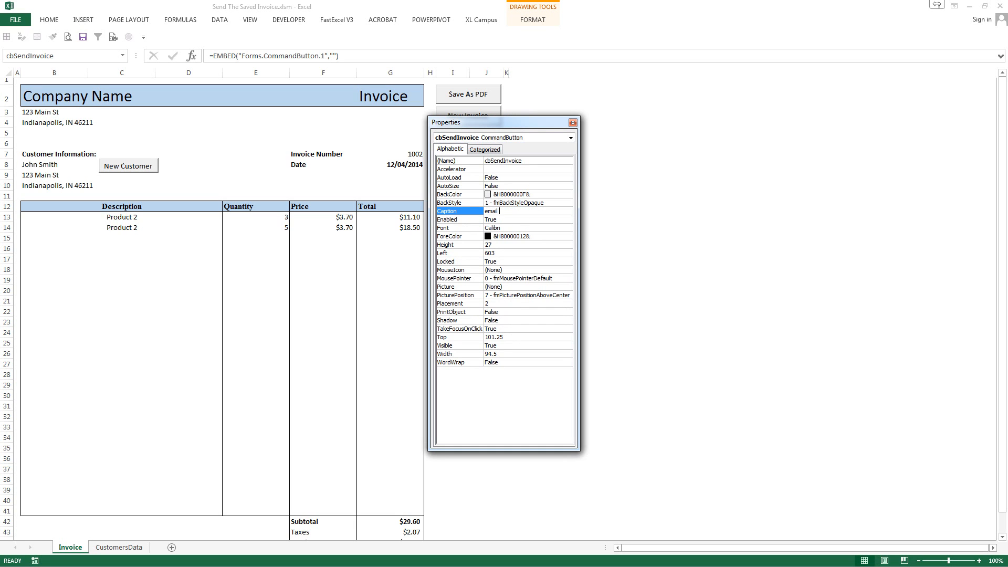
pyautogui.write('Invoice')
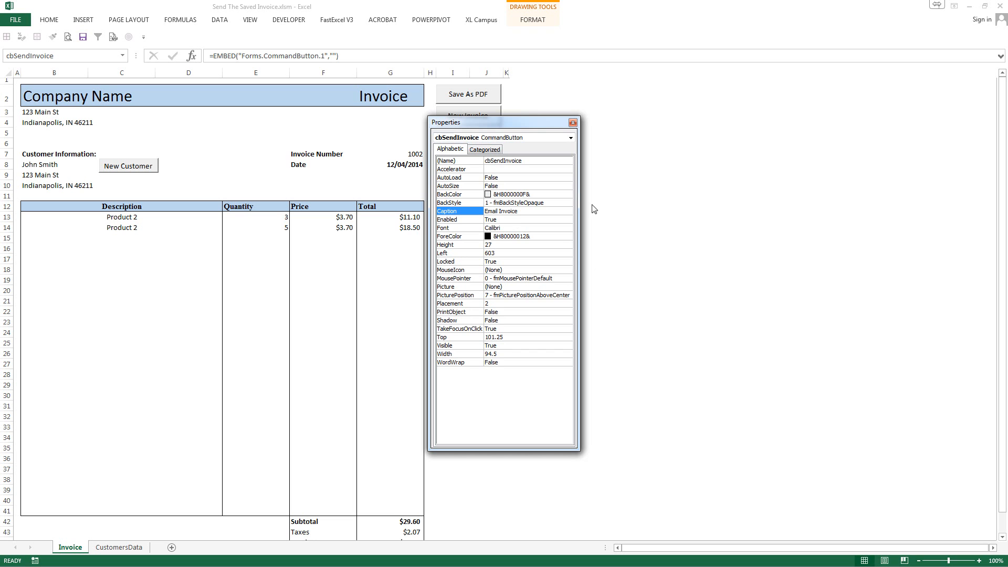
pyautogui.click(573, 122)
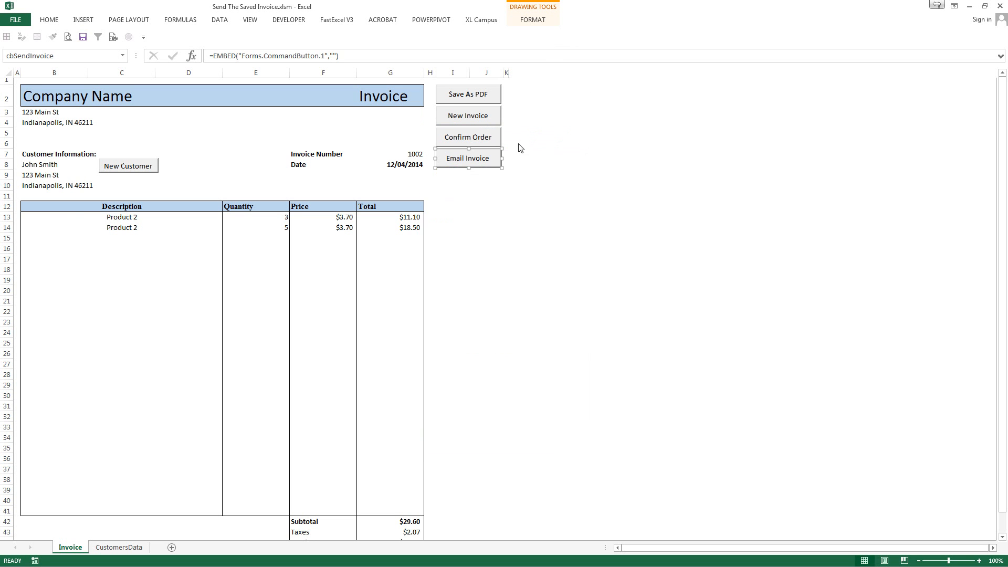
# Make cbSendInvoice_Click run Call SendMail(Application.GetOpenFilename).
pyautogui.doubleClick(468, 158)
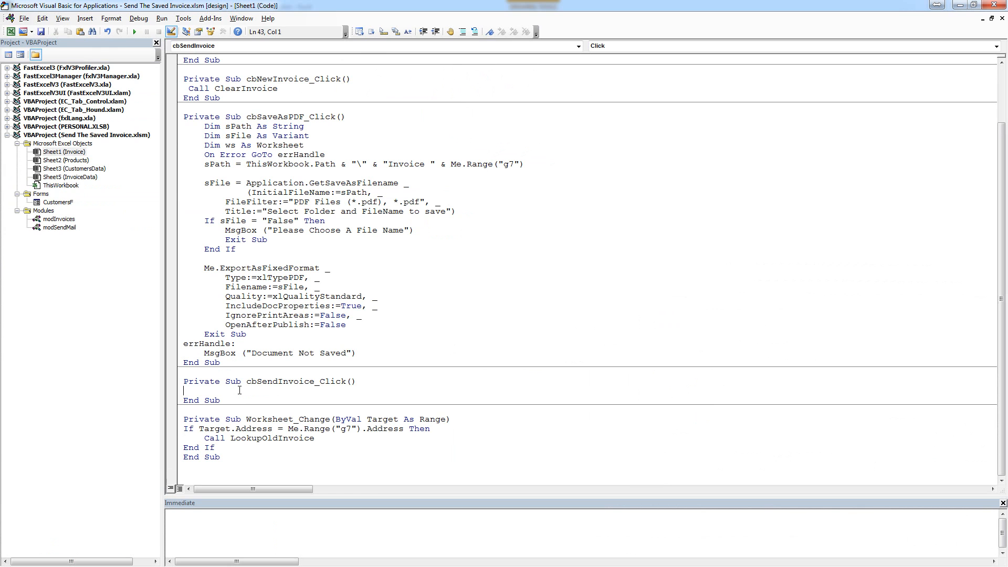
pyautogui.write('Call SendMail(Application.GetOpenFilename)')
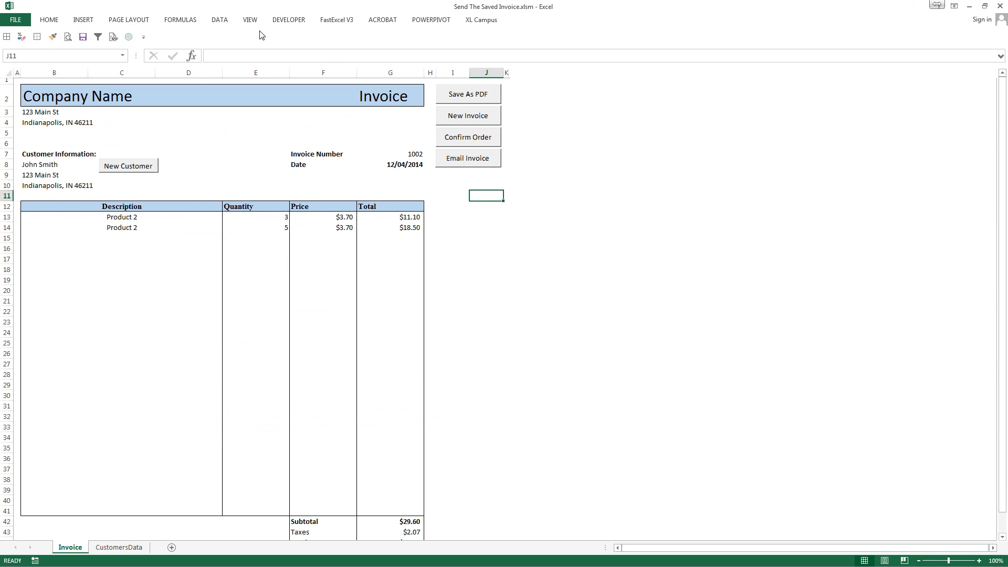
# Exit Design Mode, email Invoice 1002.pdf via the Email Invoice button, and acknowledge the receipt-sent message.
pyautogui.click(288, 19)
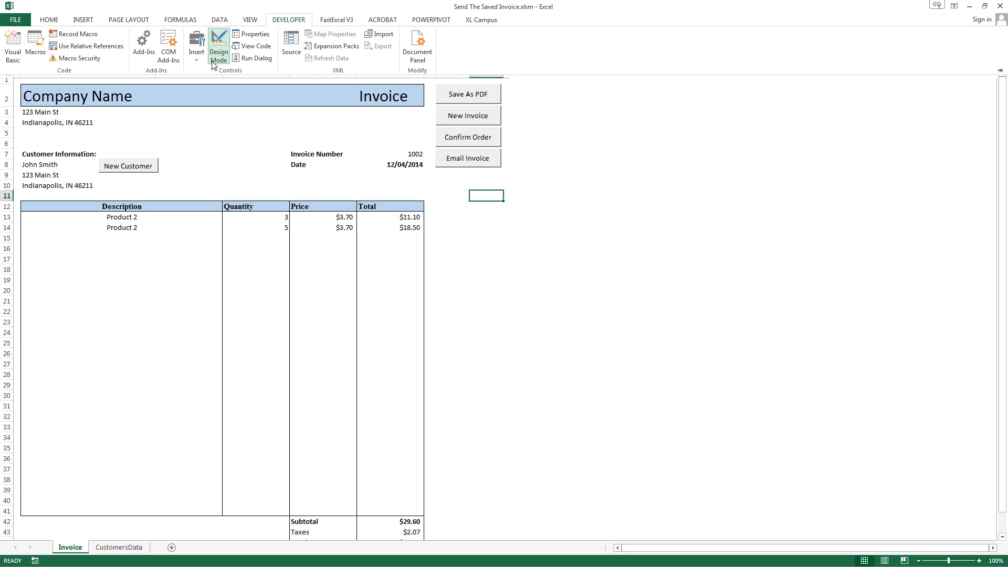
pyautogui.click(218, 42)
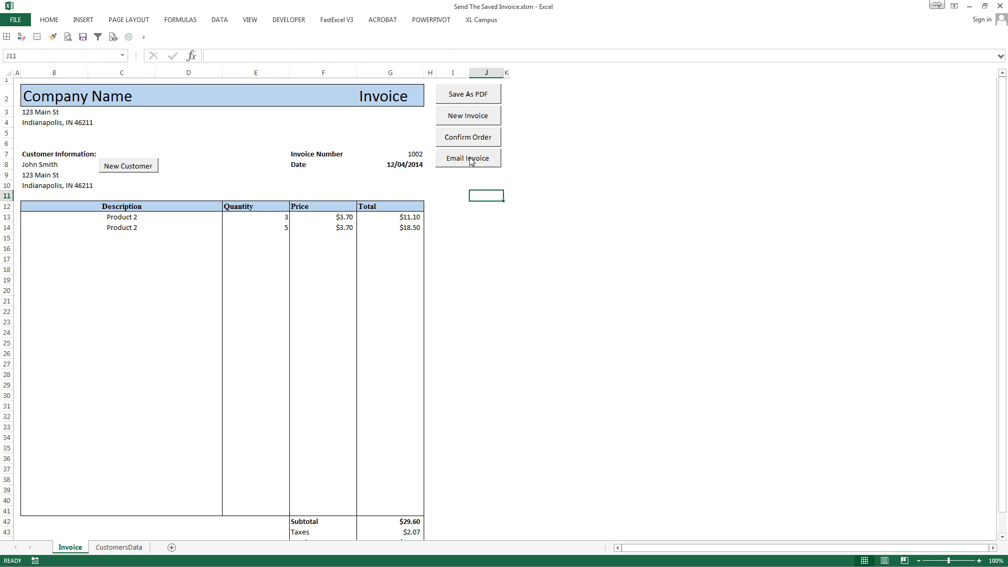
pyautogui.click(468, 158)
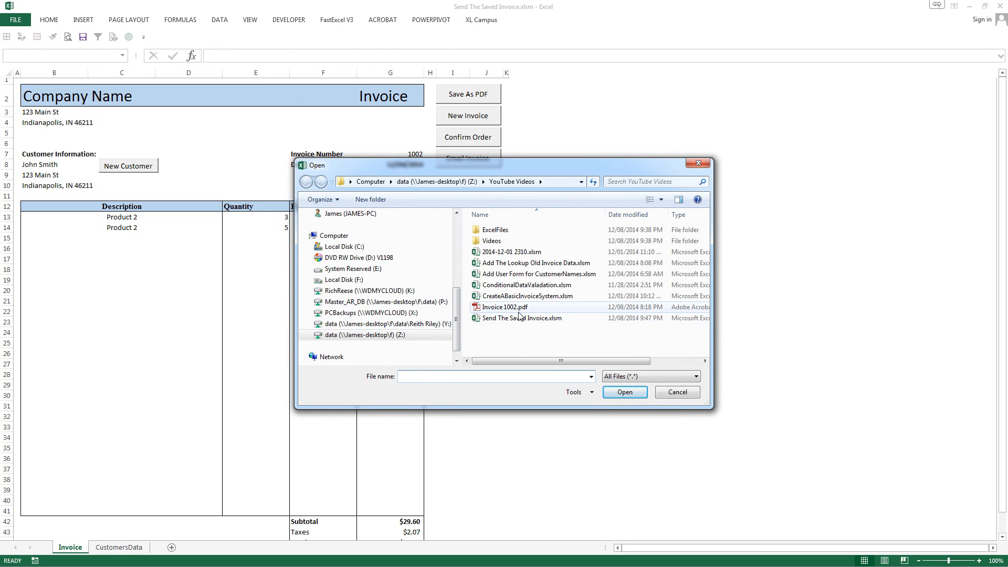
pyautogui.click(504, 307)
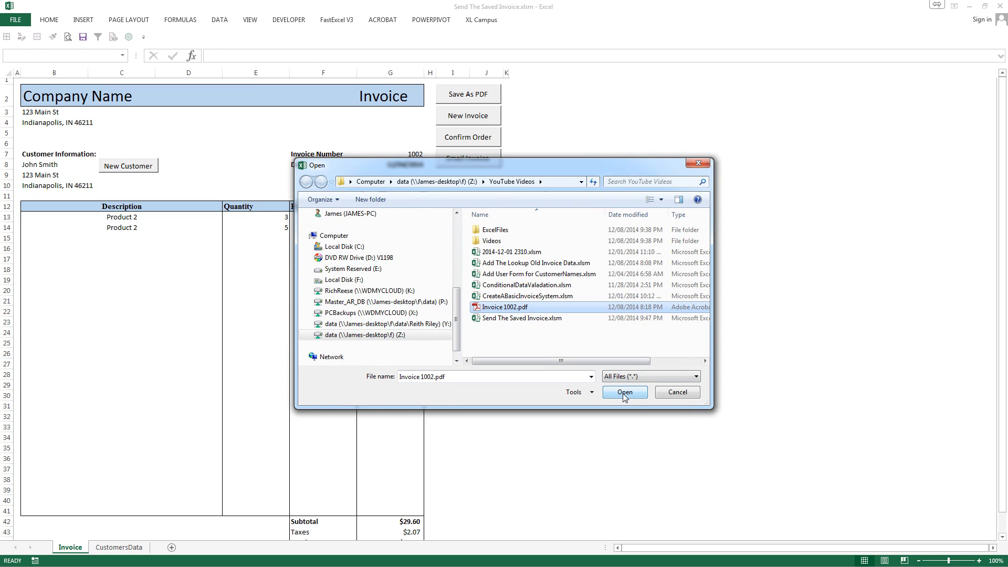
pyautogui.click(625, 393)
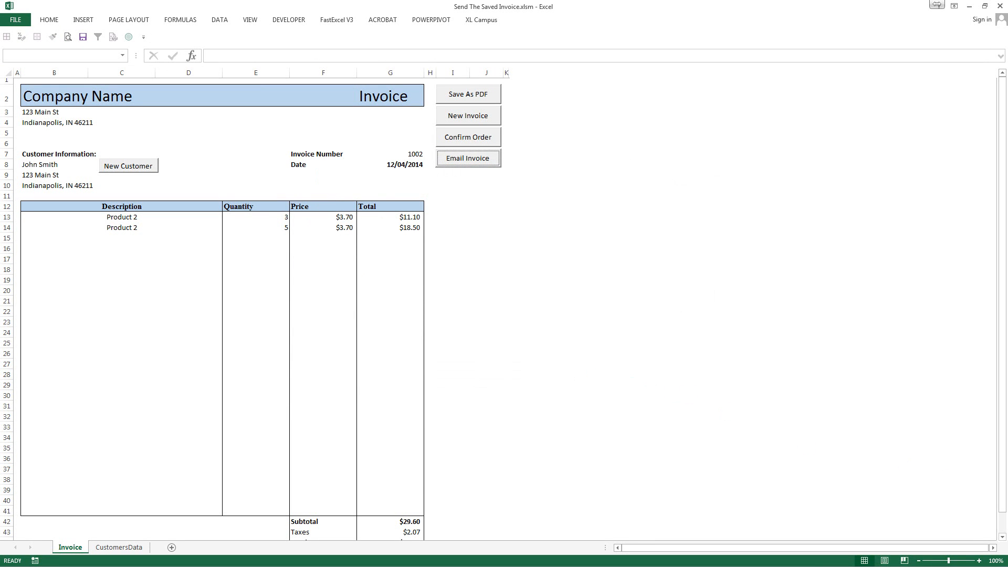
pyautogui.click(468, 158)
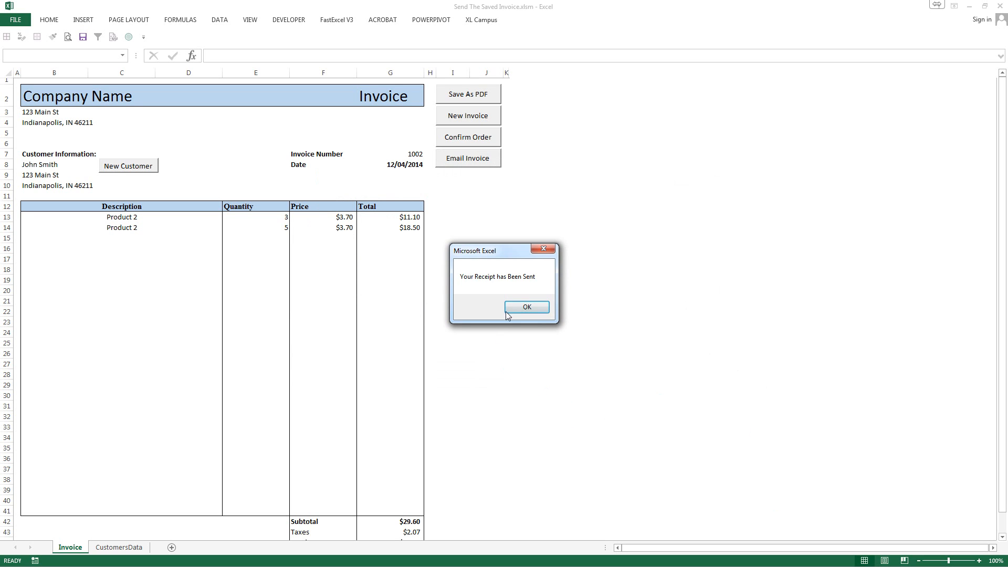
pyautogui.click(527, 306)
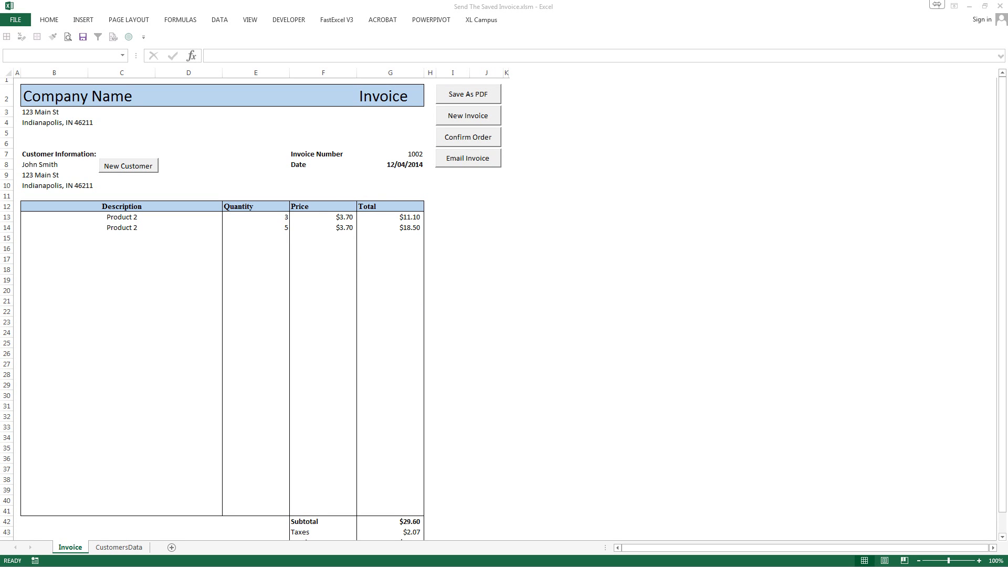
pyautogui.click(469, 158)
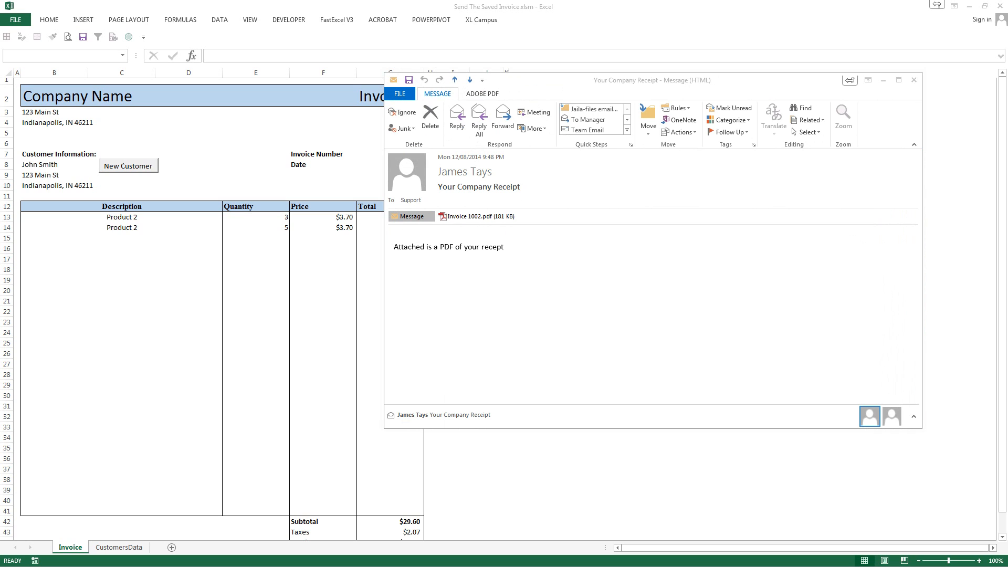
pyautogui.doubleClick(476, 217)
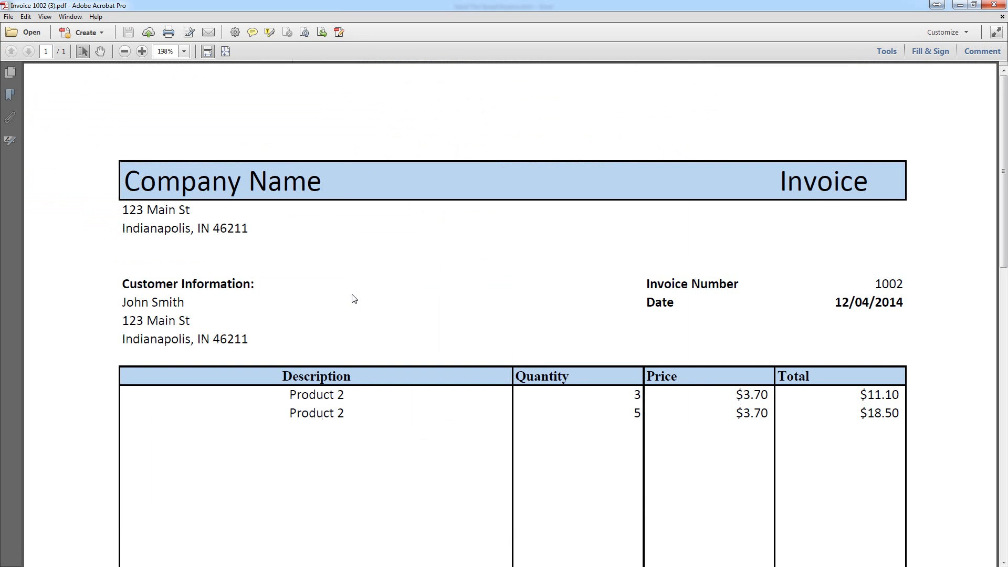
pyautogui.scroll(-3)
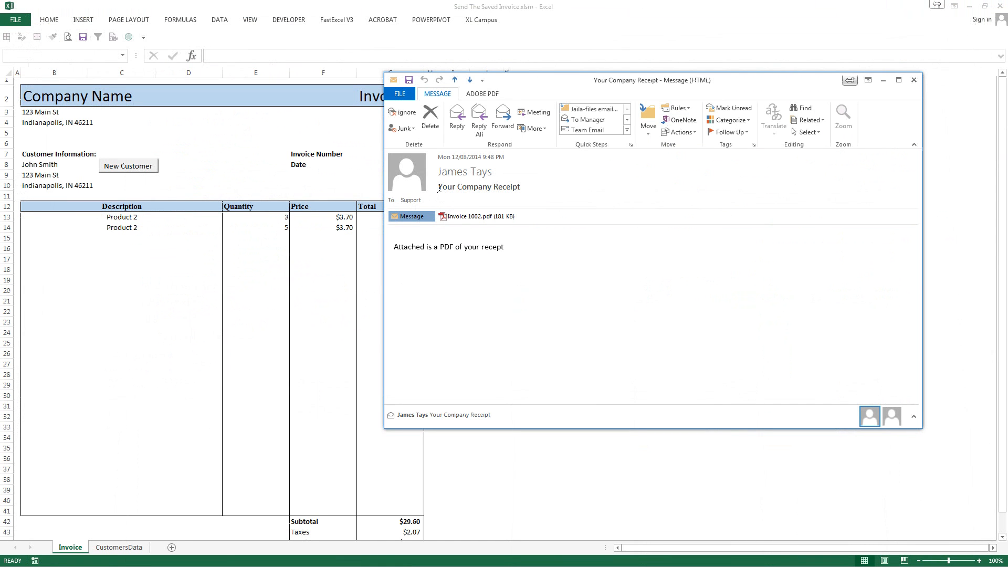
pyautogui.doubleClick(479, 187)
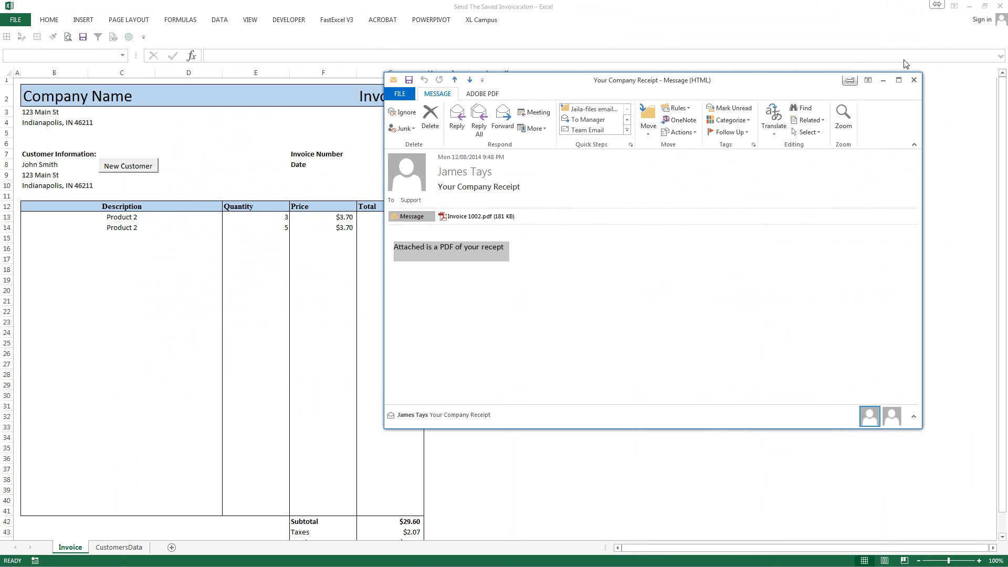
pyautogui.click(491, 260)
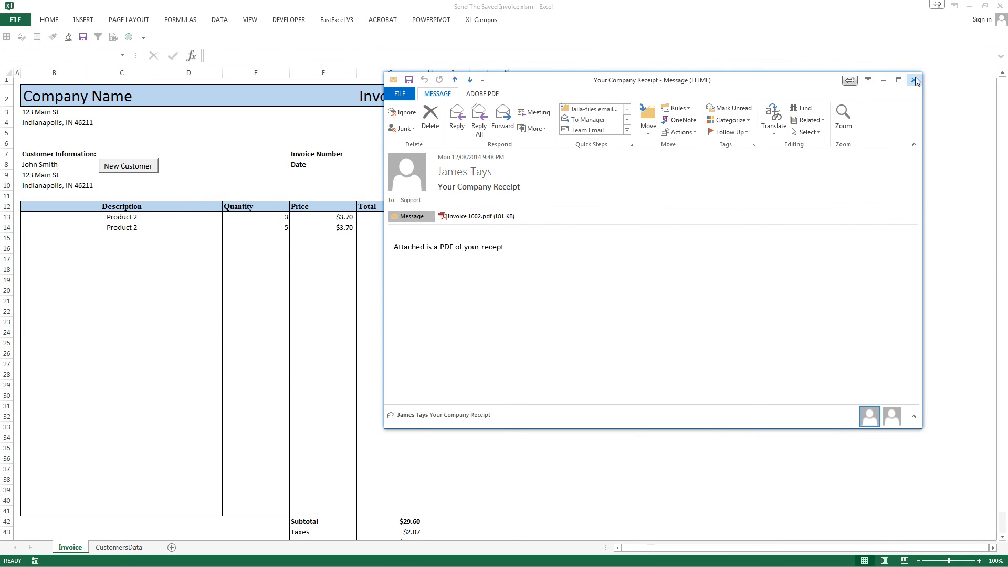
pyautogui.click(913, 80)
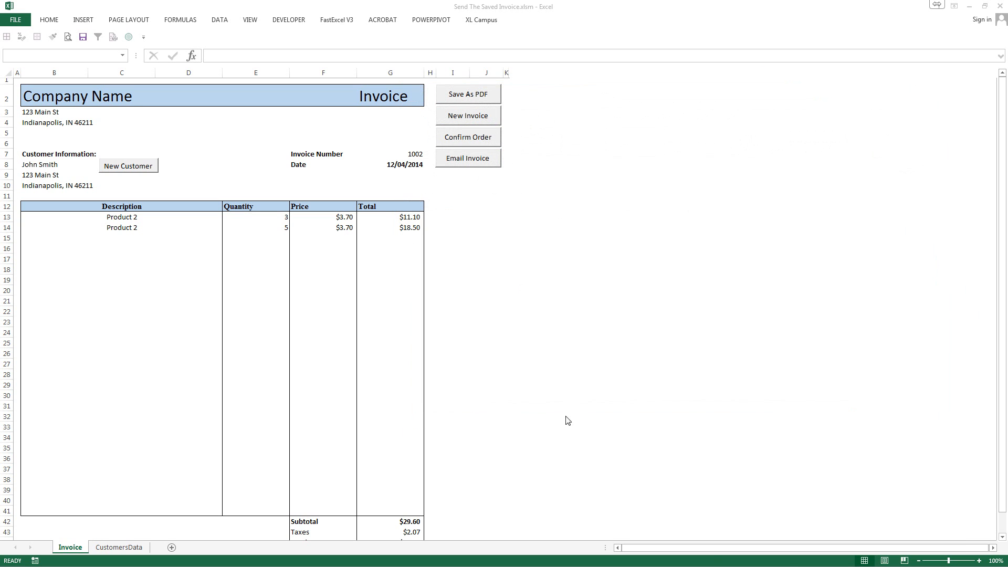